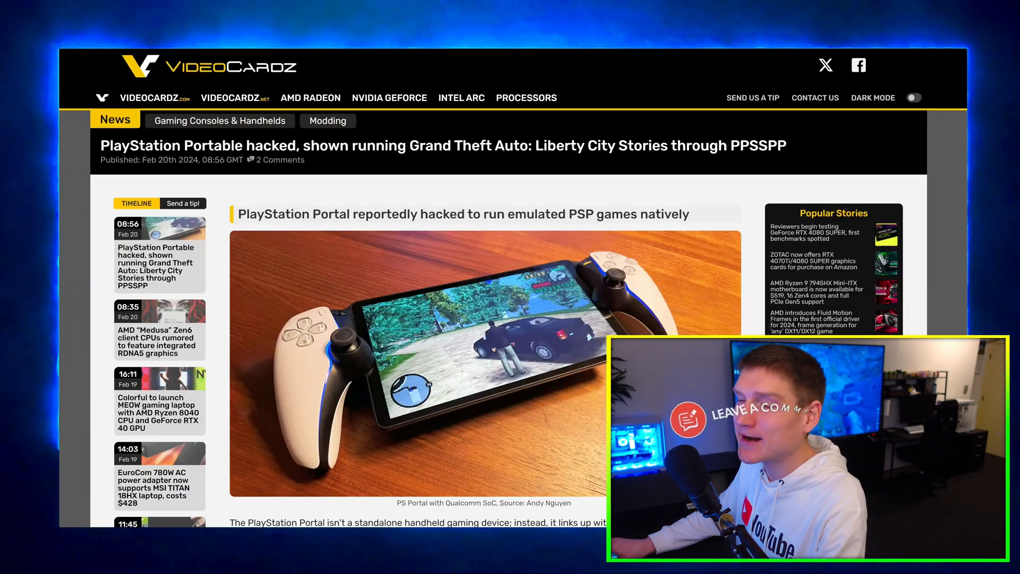
mouse_move(217, 166)
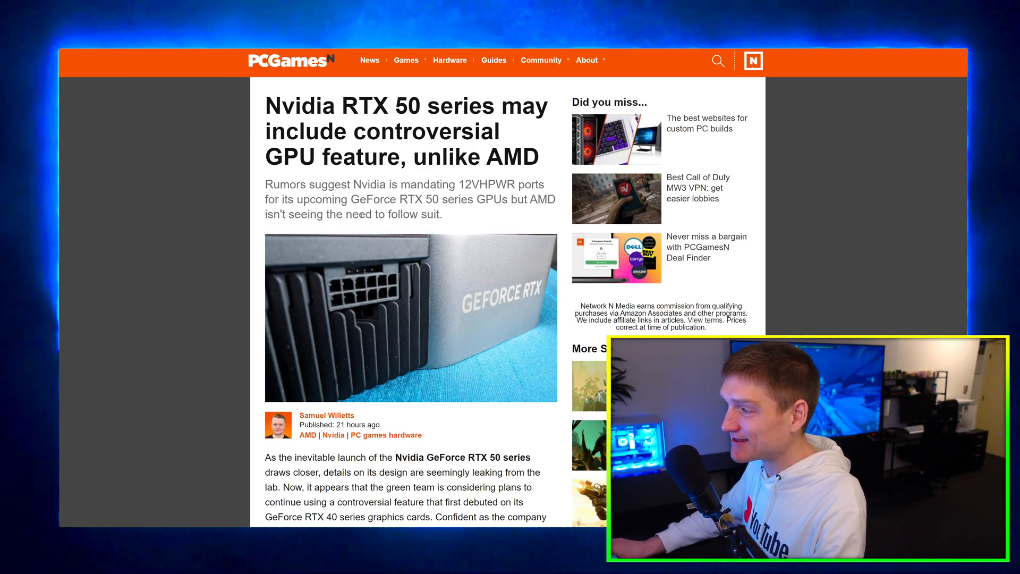
Scroll through the opening of the PCGamesN RTX 50 series 12VHPWR connector article
scroll("down", 3)
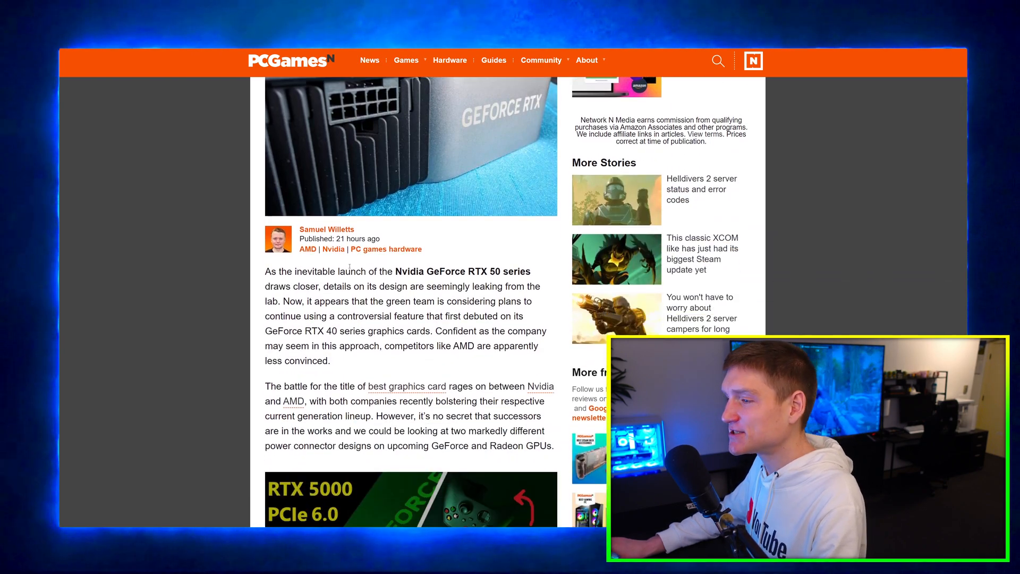
scroll("down", 3)
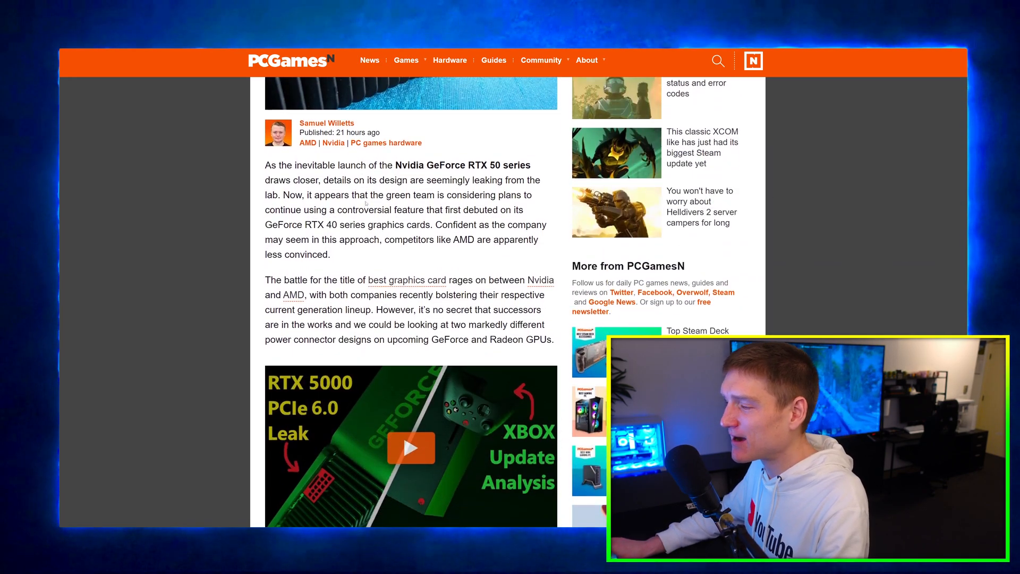
scroll("down", 3)
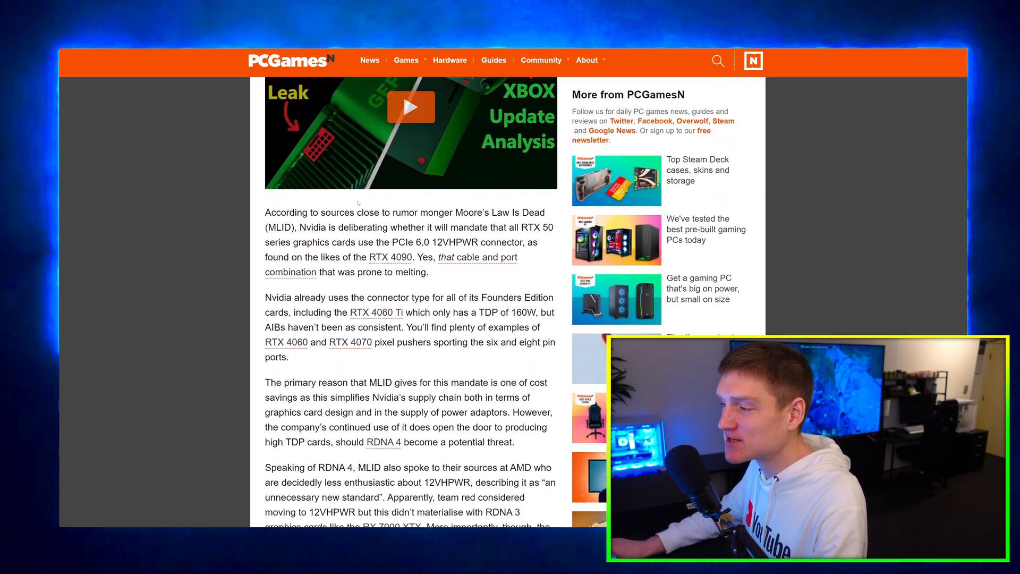
scroll("down", 3)
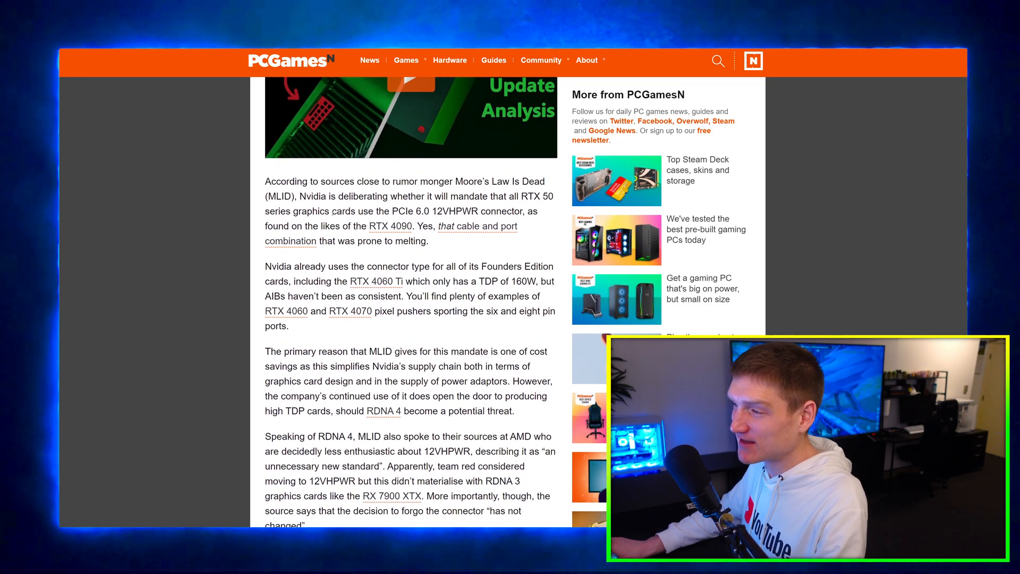
scroll("down", 3)
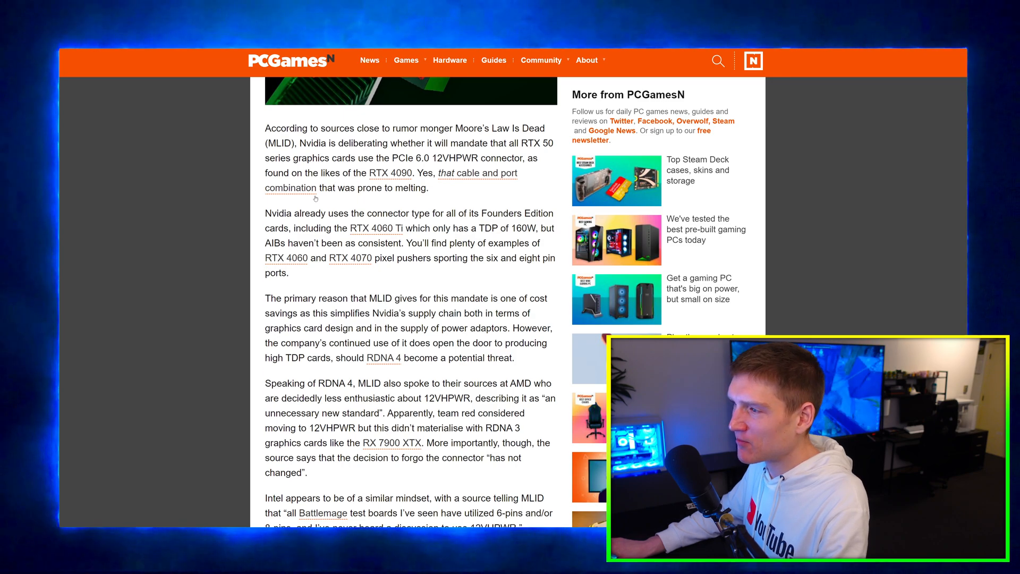
scroll("down", 3)
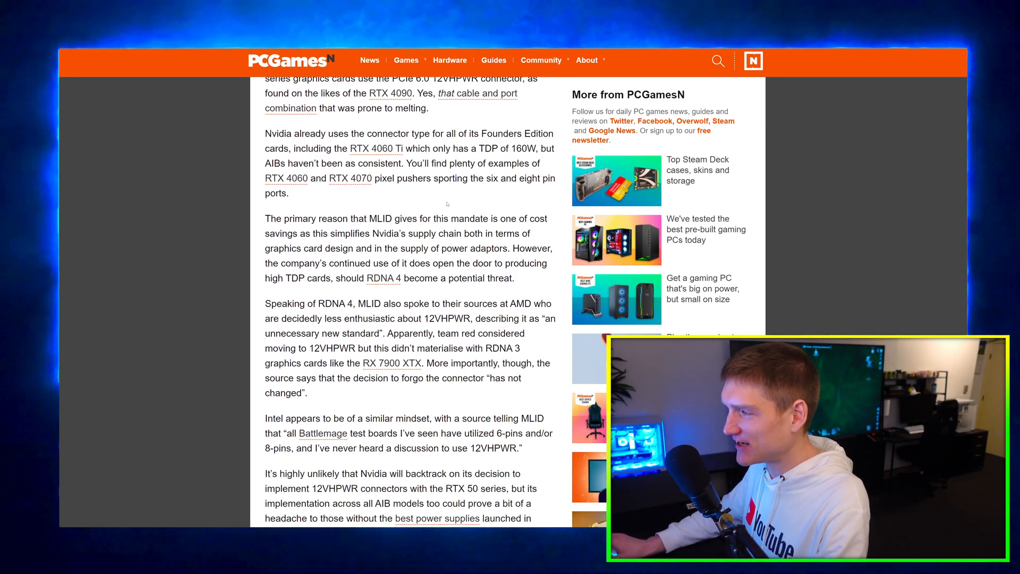
scroll("down", 3)
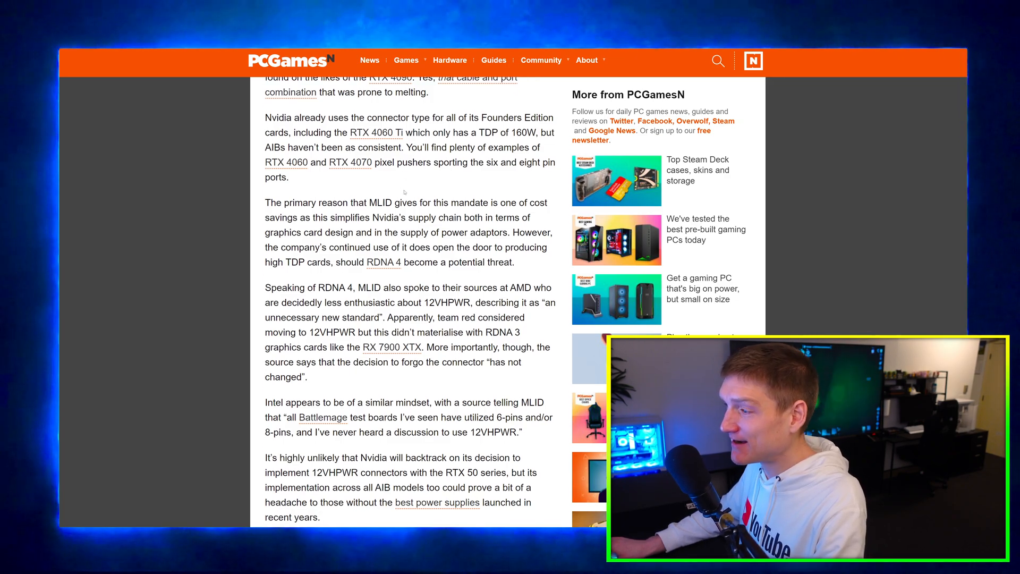
scroll("up", 3)
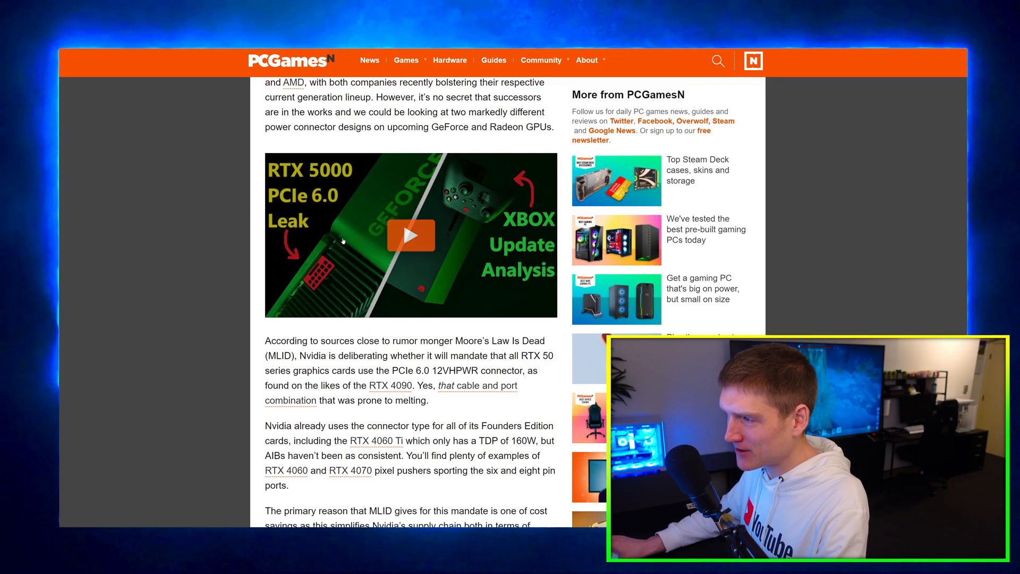
Continue reading the article's body text on the controversial GPU power connector versus AMD
scroll("down", 3)
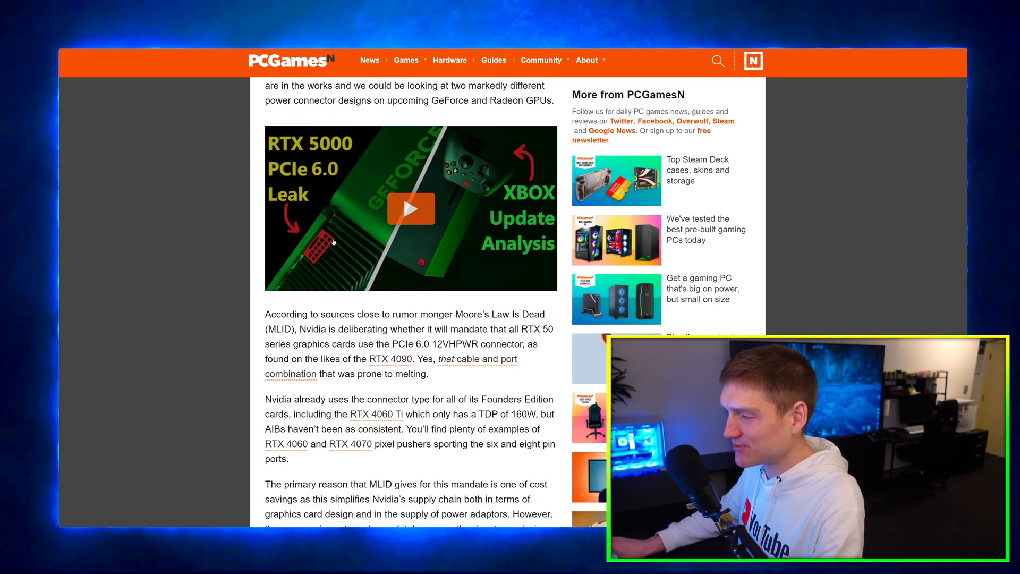
scroll("down", 3)
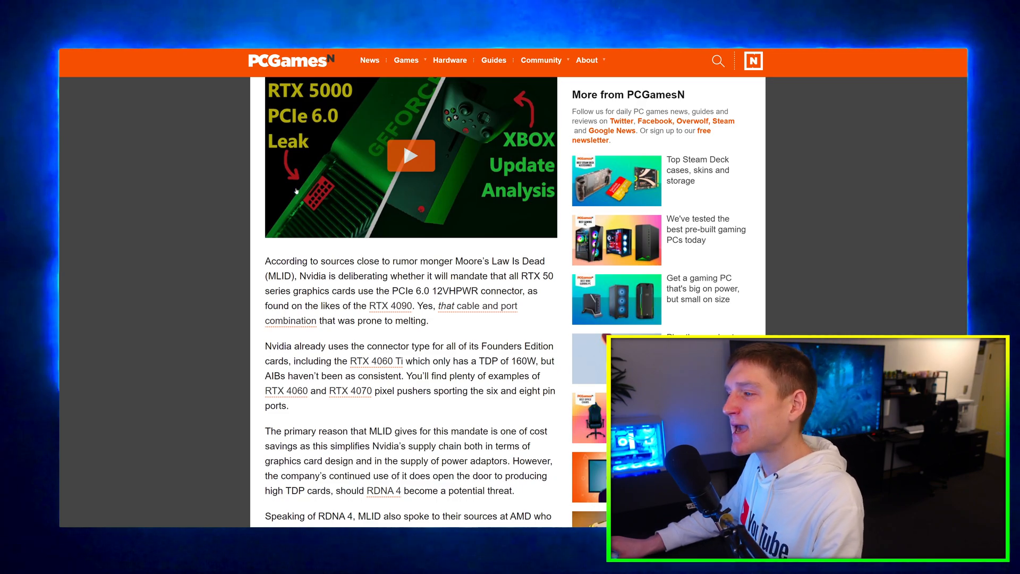
scroll("down", 3)
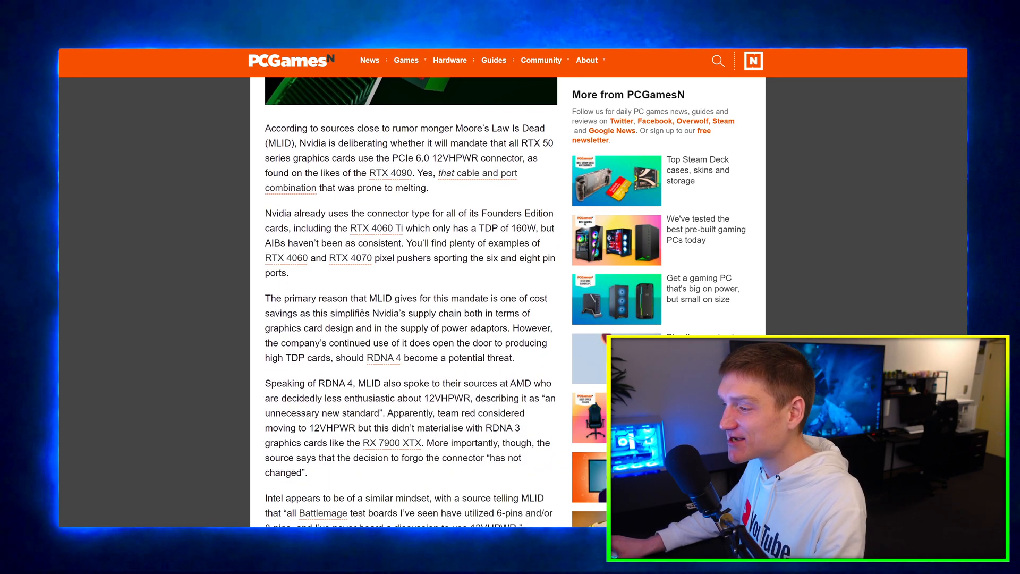
scroll("up", 3)
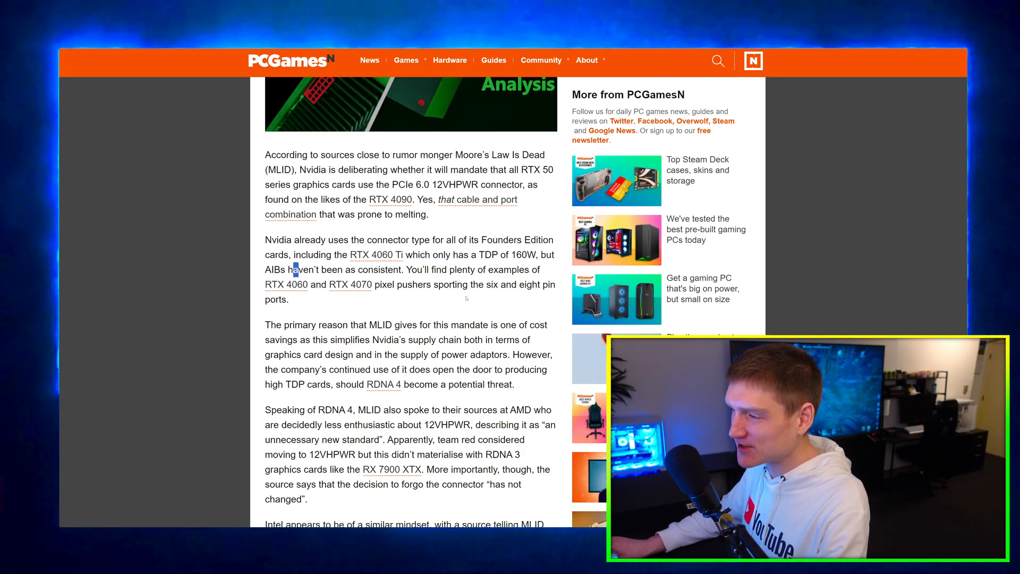
mouse_move(465, 298)
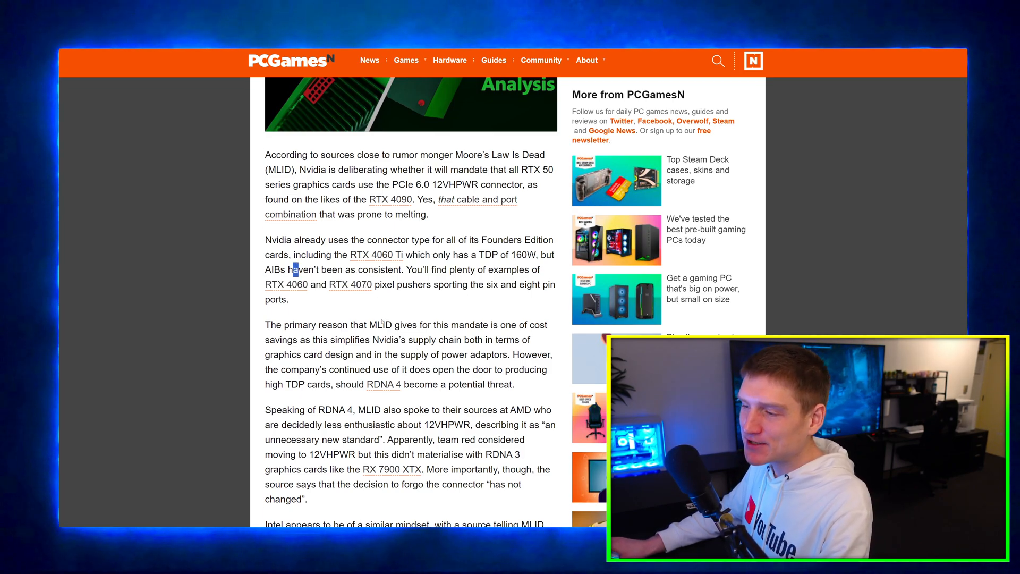
scroll("up", 3)
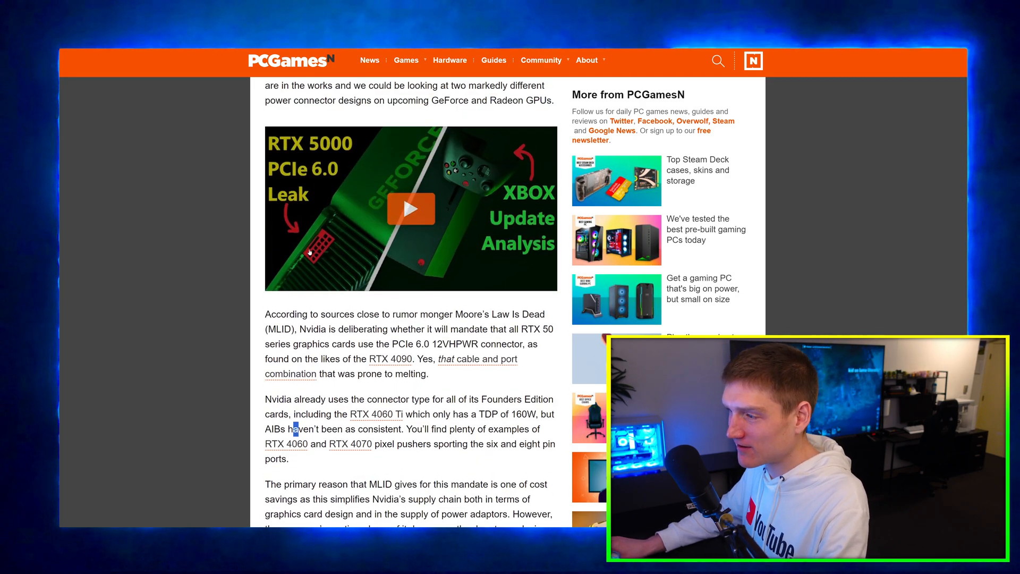
scroll("down", 3)
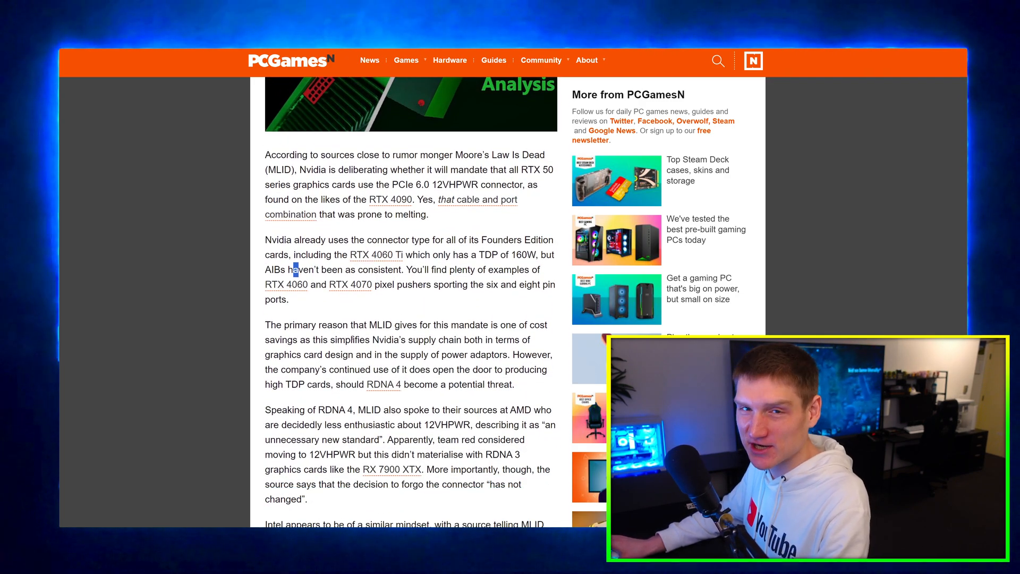
scroll("down", 3)
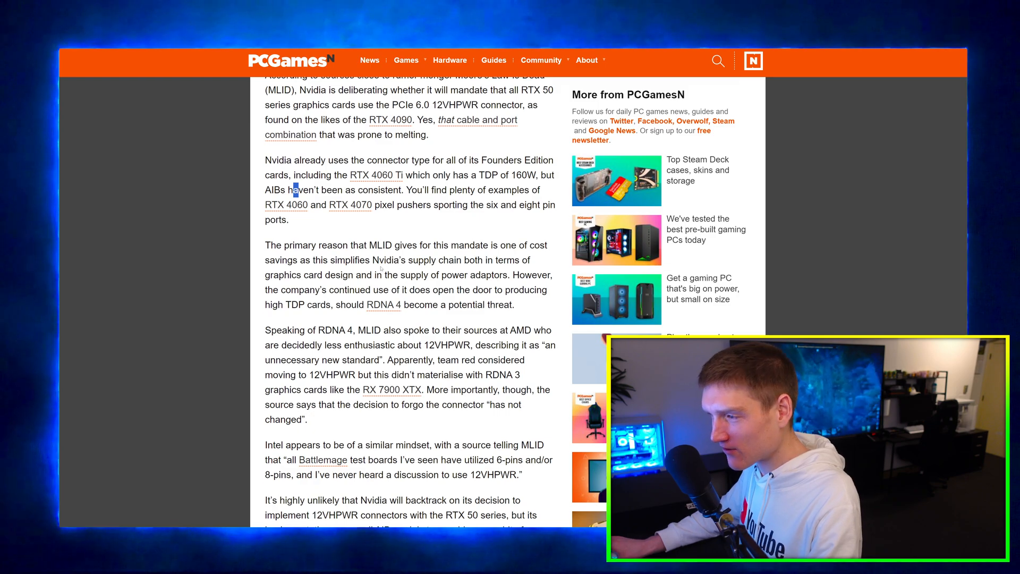
scroll("down", 3)
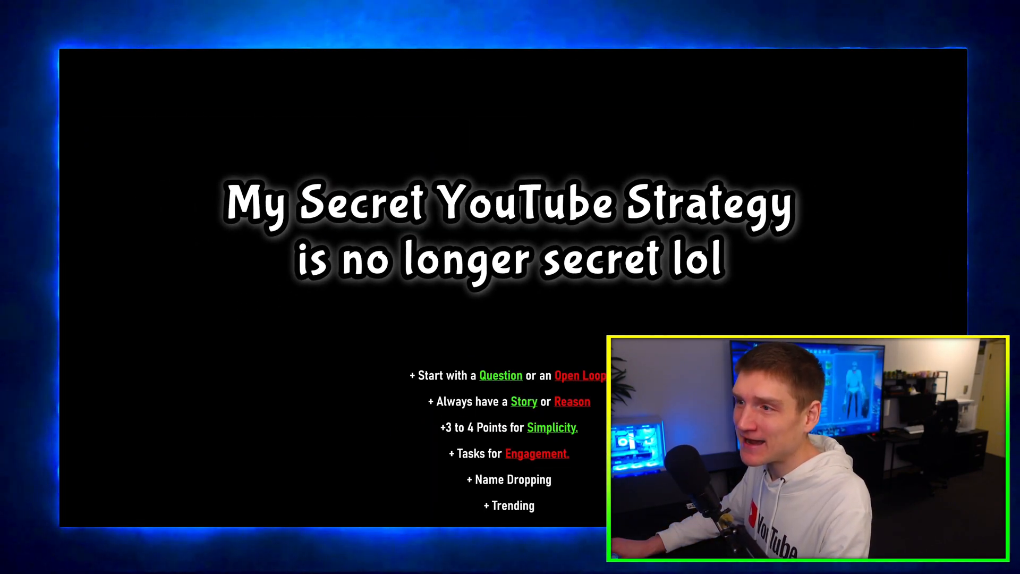
Extract the desktop zipped folder's contents to its suggested destination via Extract All
right_click(83, 96)
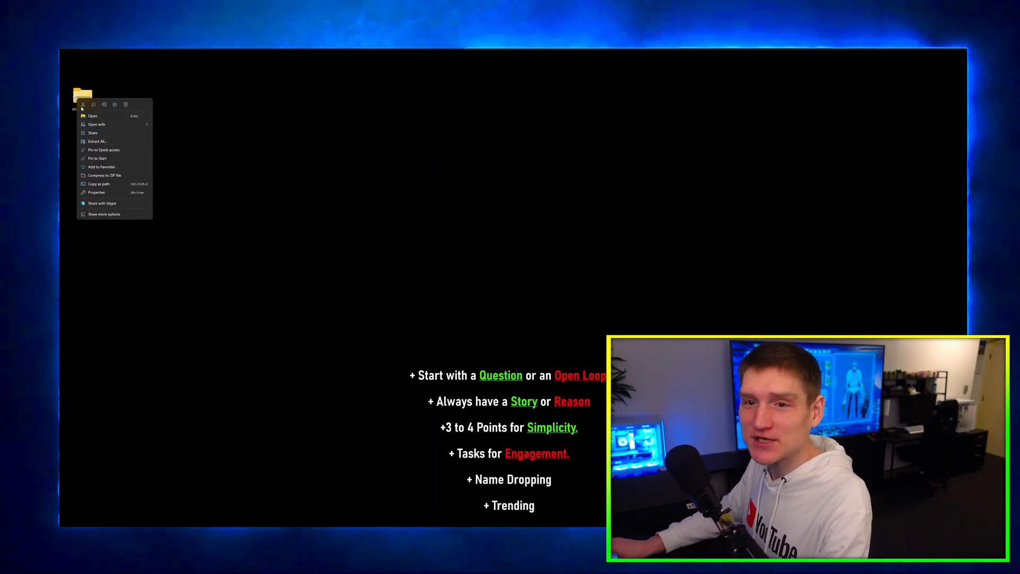
left_click(96, 141)
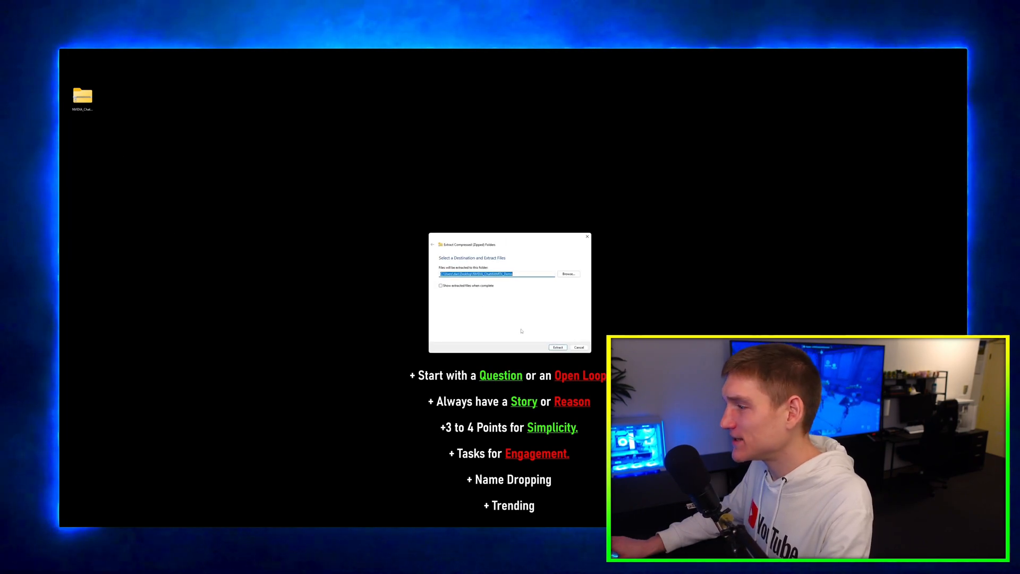
left_click(558, 346)
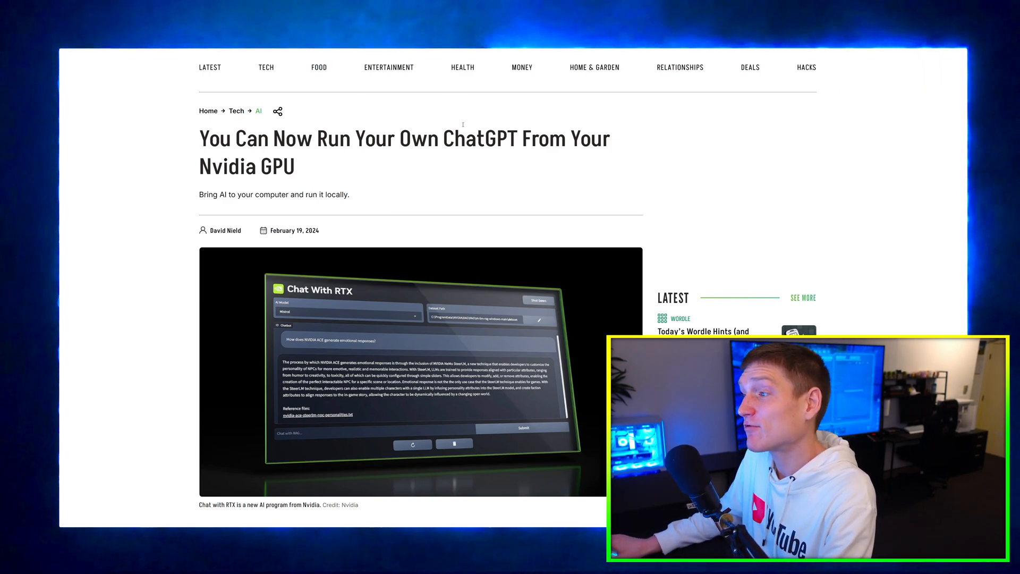
Scroll the Lifehacker Chat with RTX article past installation screenshots to launching the app and choosing a model
scroll("down", 3)
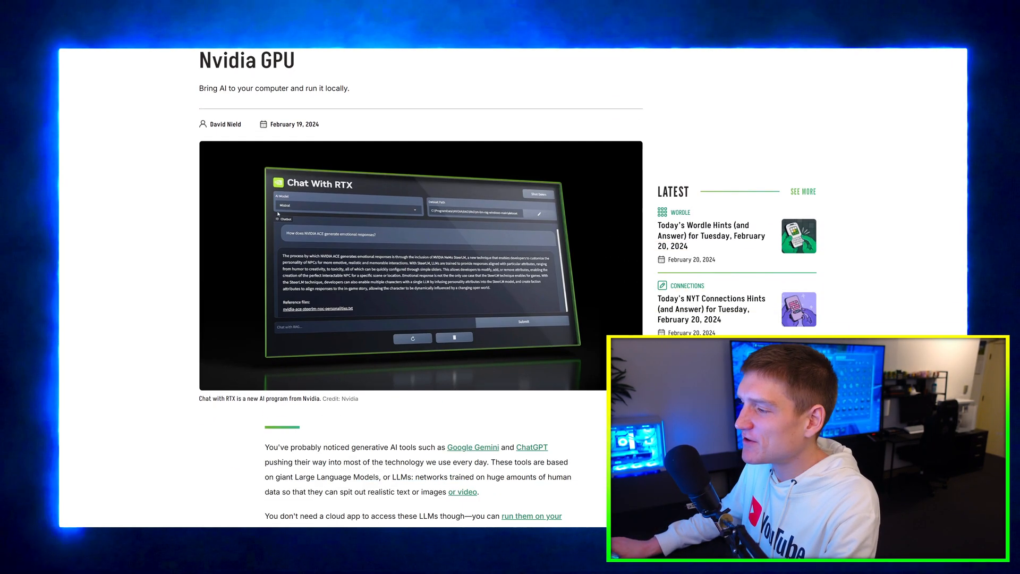
scroll("down", 3)
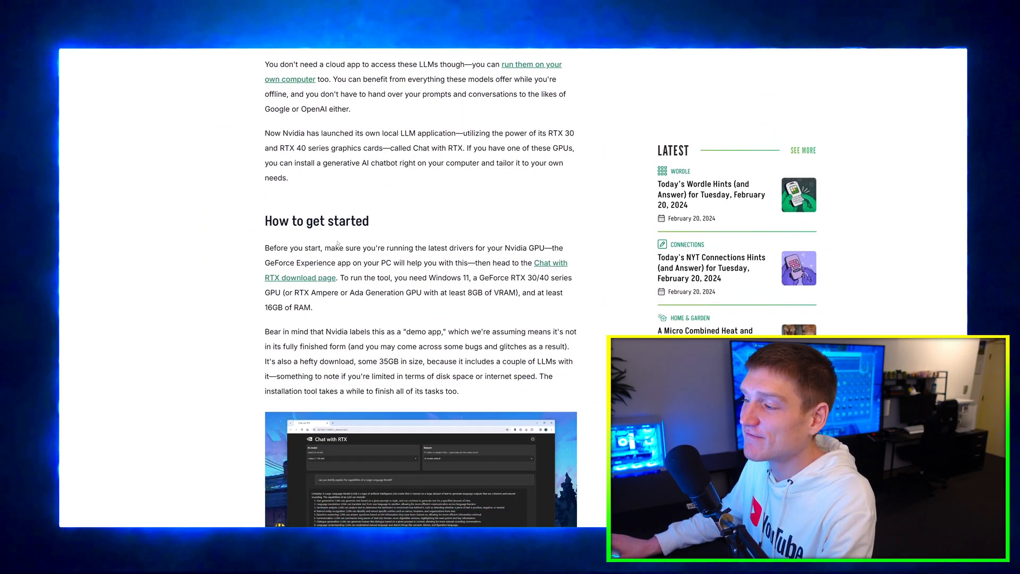
scroll("down", 3)
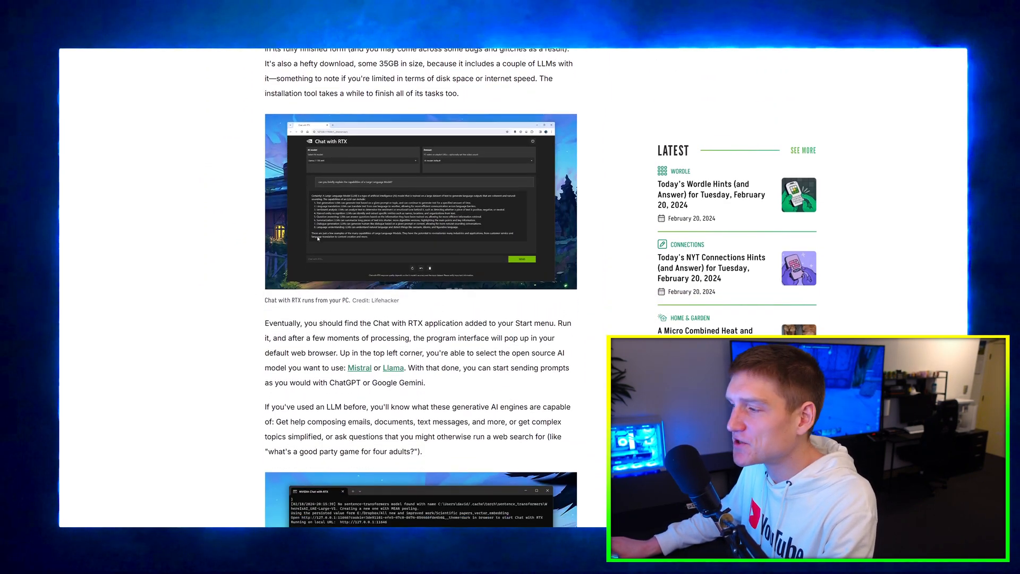
scroll("down", 3)
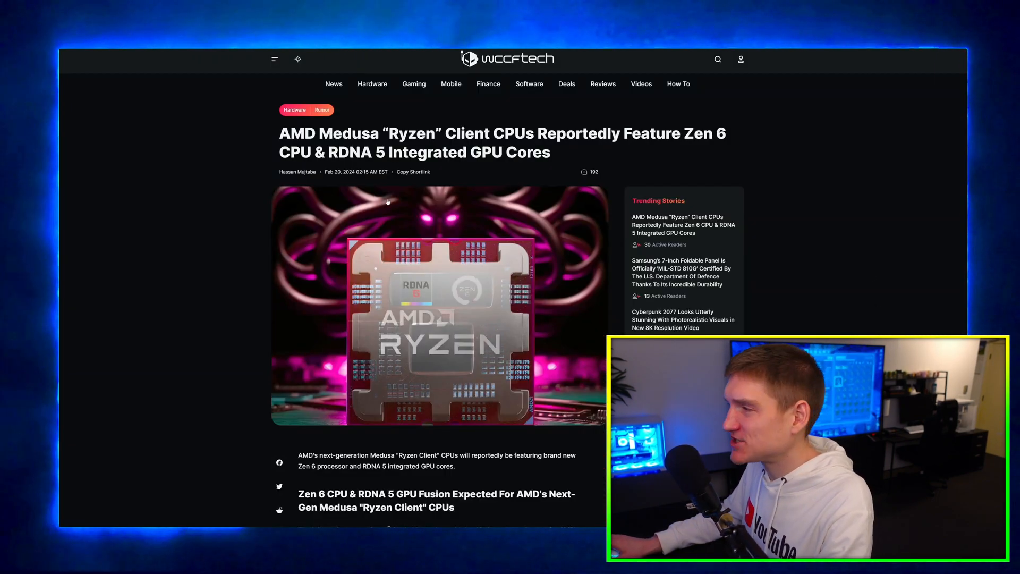
Read down the Wccftech AMD Medusa Zen 6 and RDNA 5 article body
scroll("down", 3)
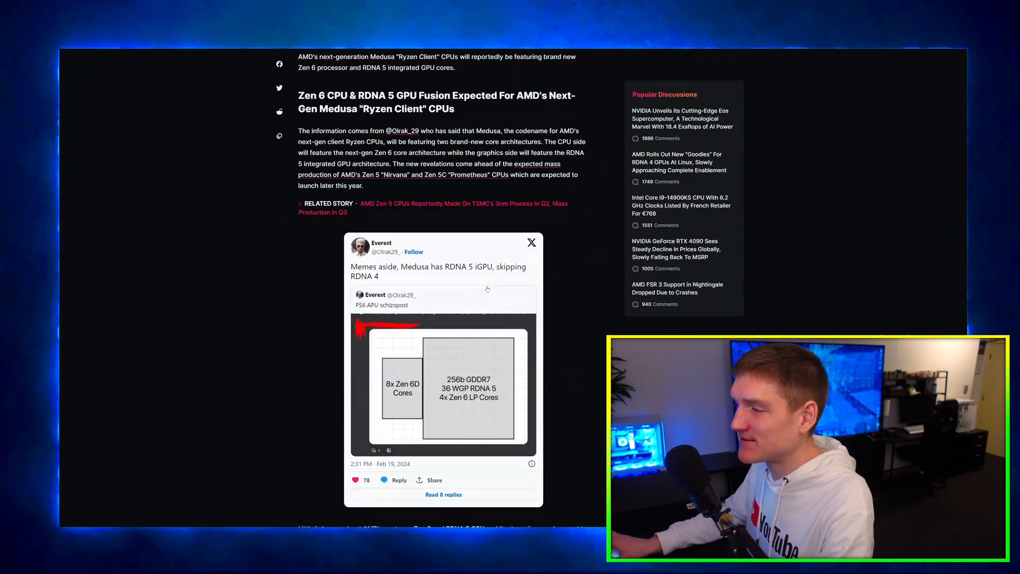
scroll("down", 3)
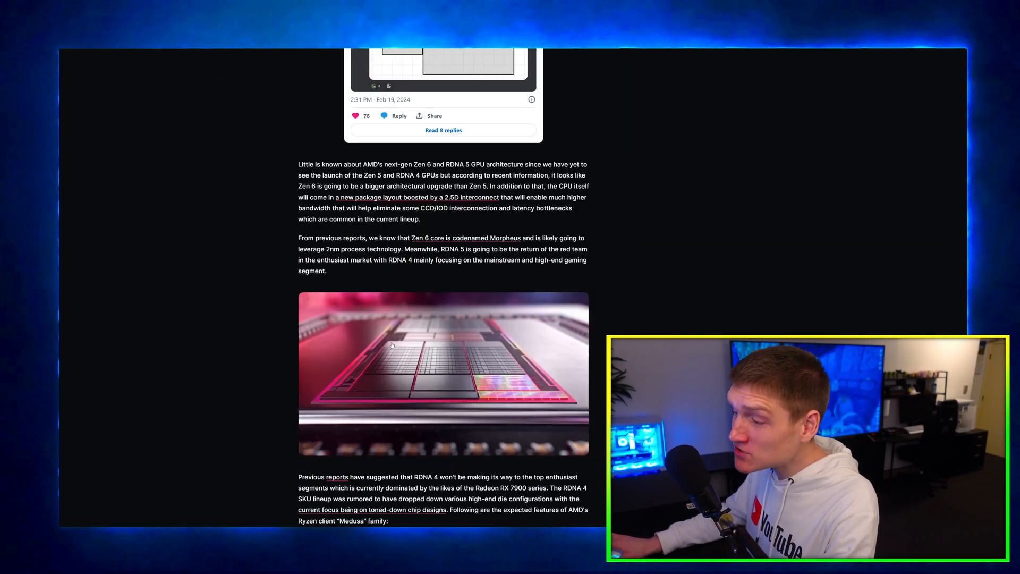
scroll("down", 3)
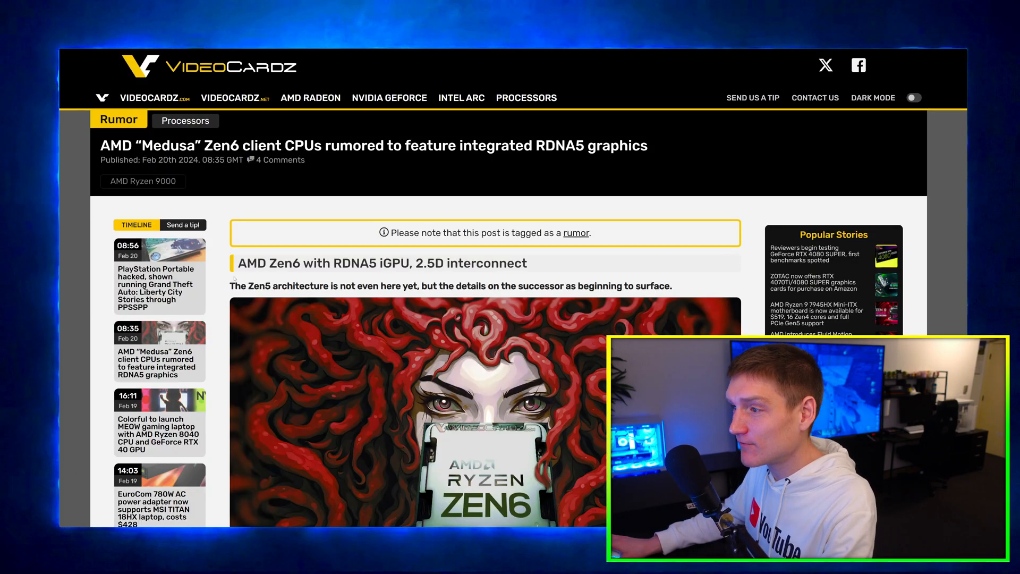
scroll("down", 3)
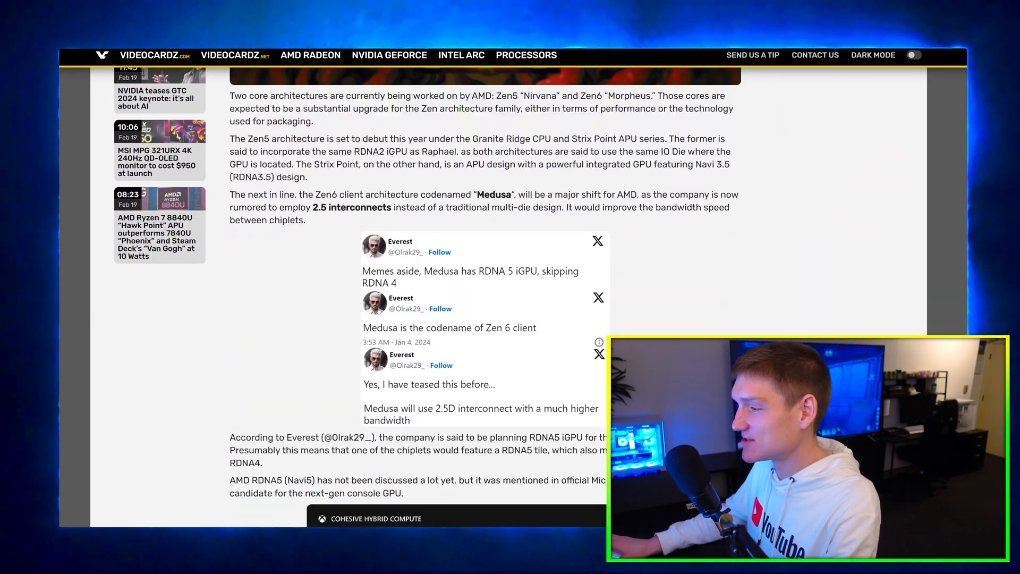
scroll("down", 3)
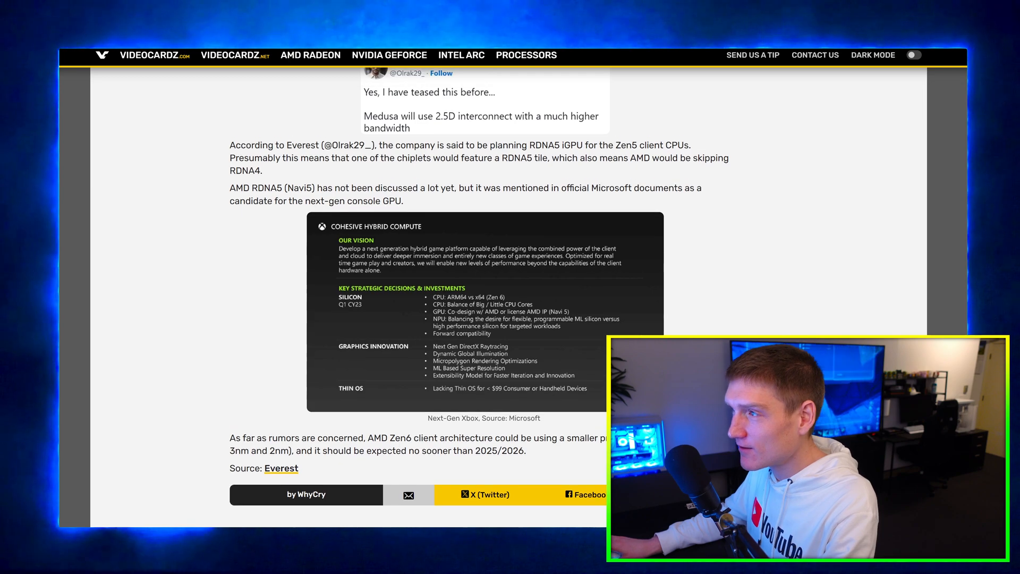
scroll("down", 3)
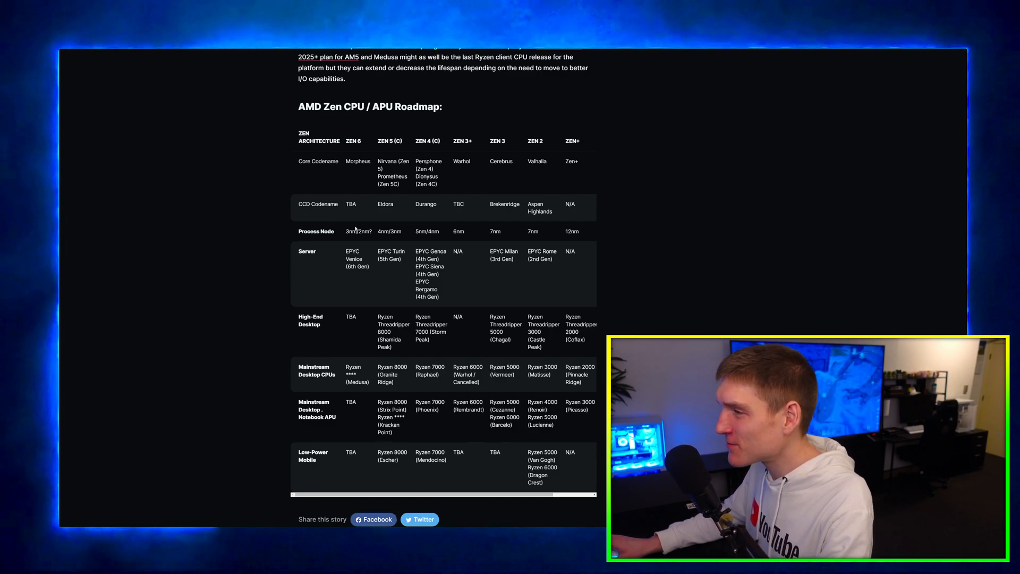
scroll("up", 3)
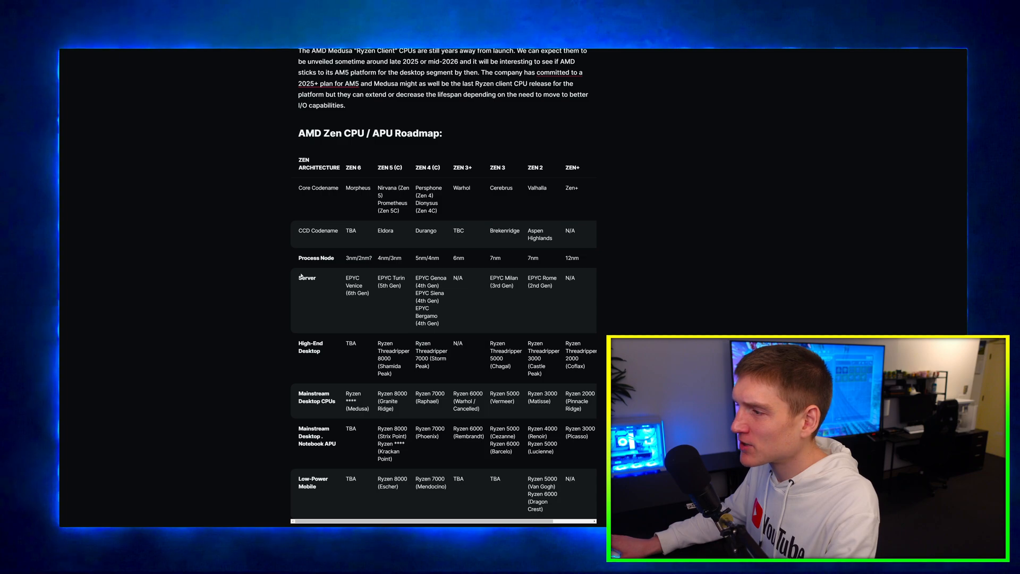
Reach the full Zen CPU/APU roadmap table and scroll it horizontally to view all columns
scroll("down", 3)
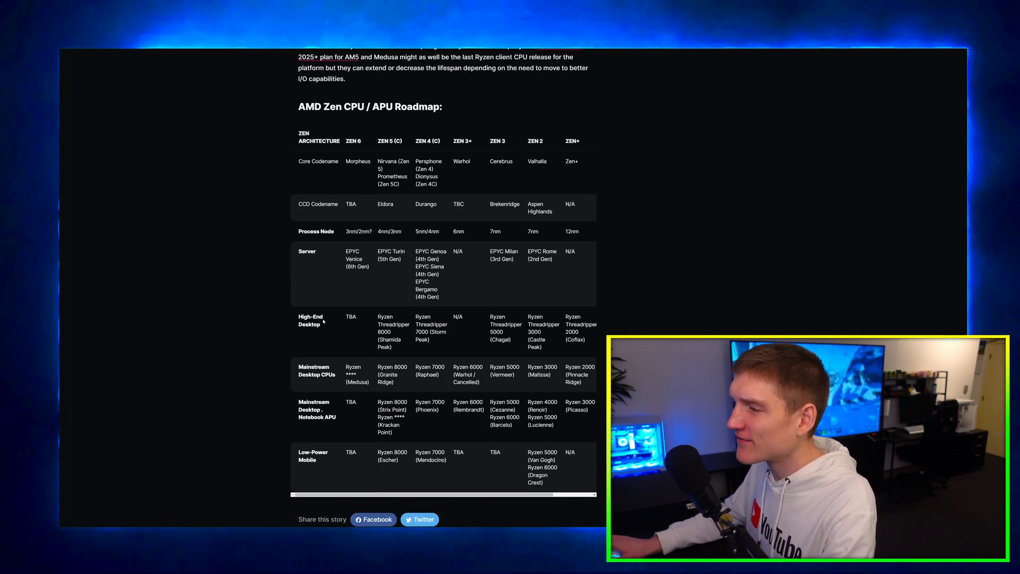
scroll("down", 3)
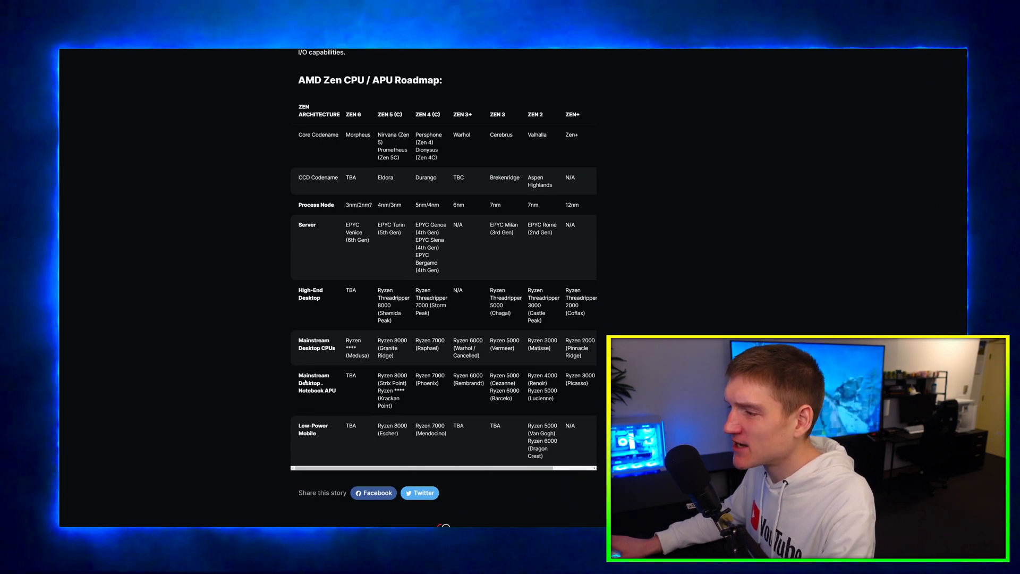
scroll("down", 3)
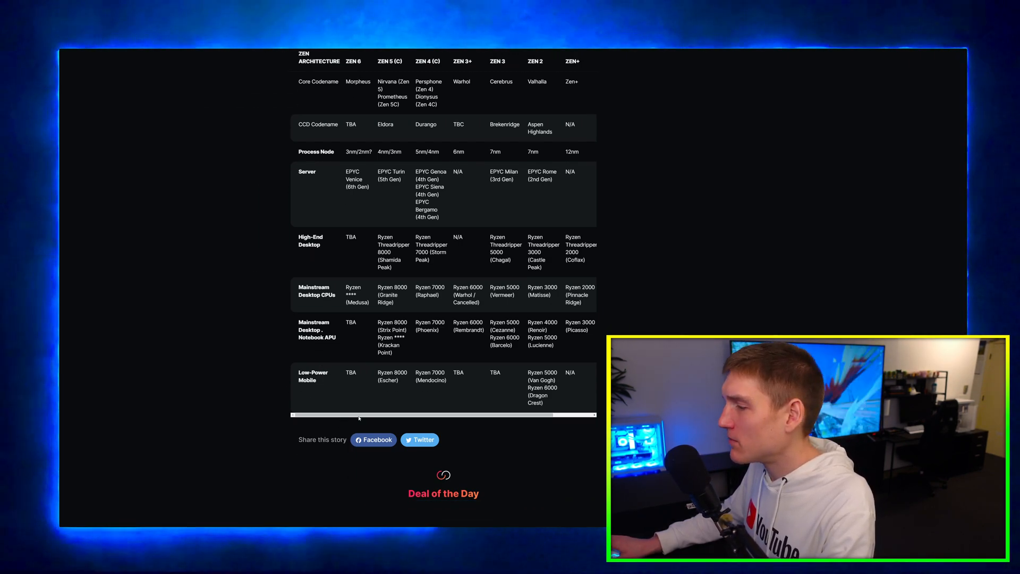
scroll("right", 3)
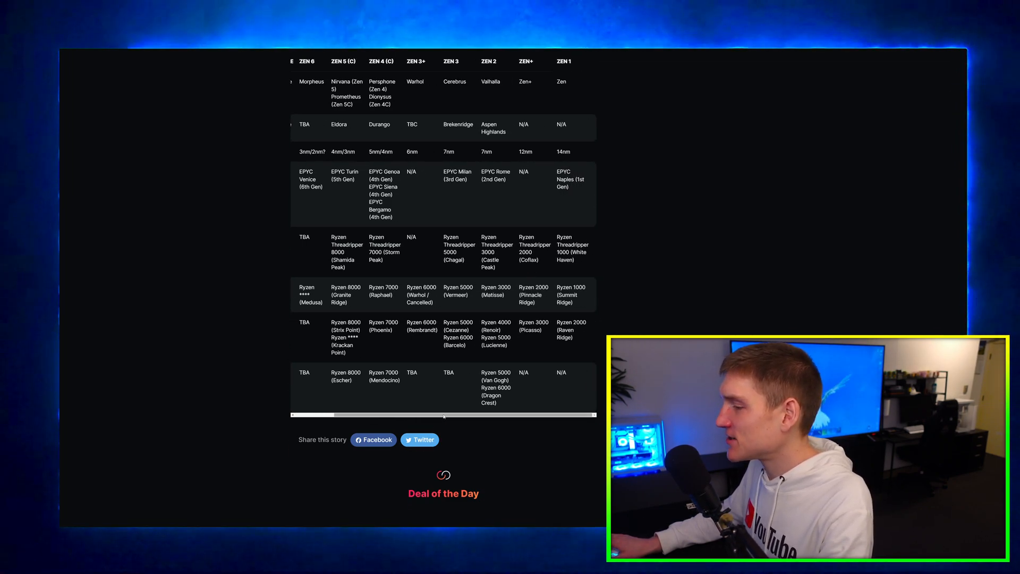
scroll("left", 3)
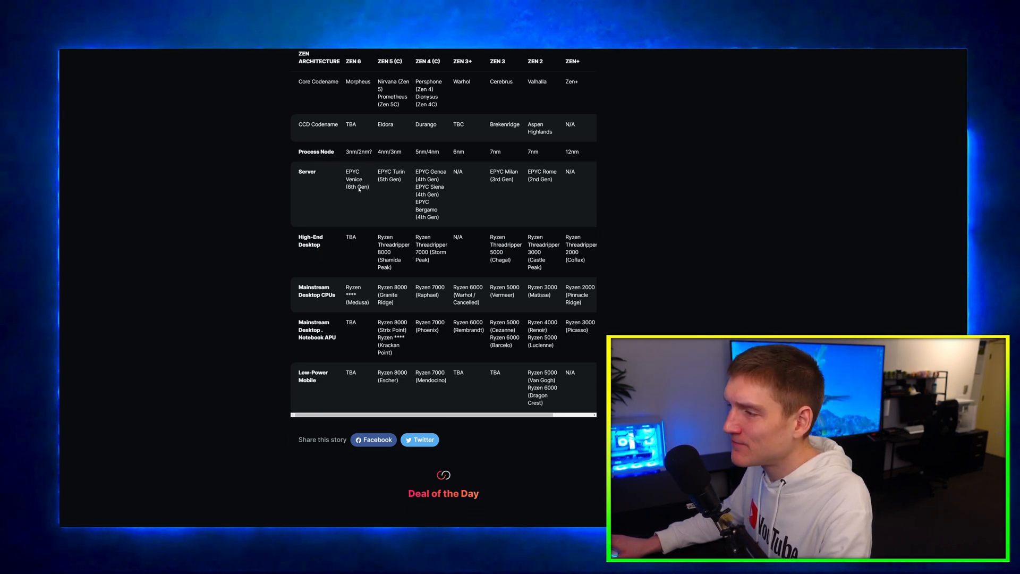
Scroll back up toward the top of the Medusa article
scroll("up", 3)
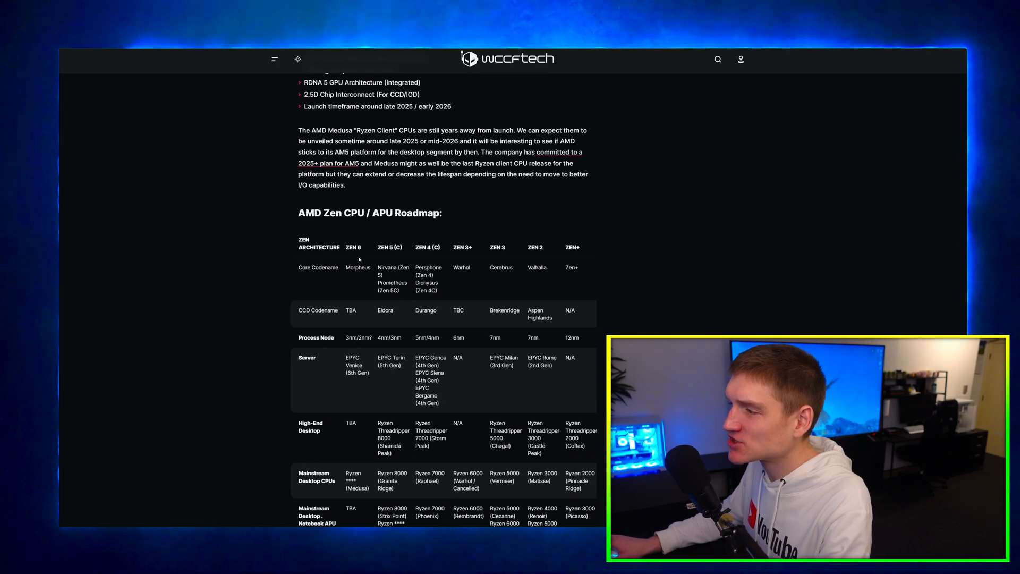
scroll("up", 3)
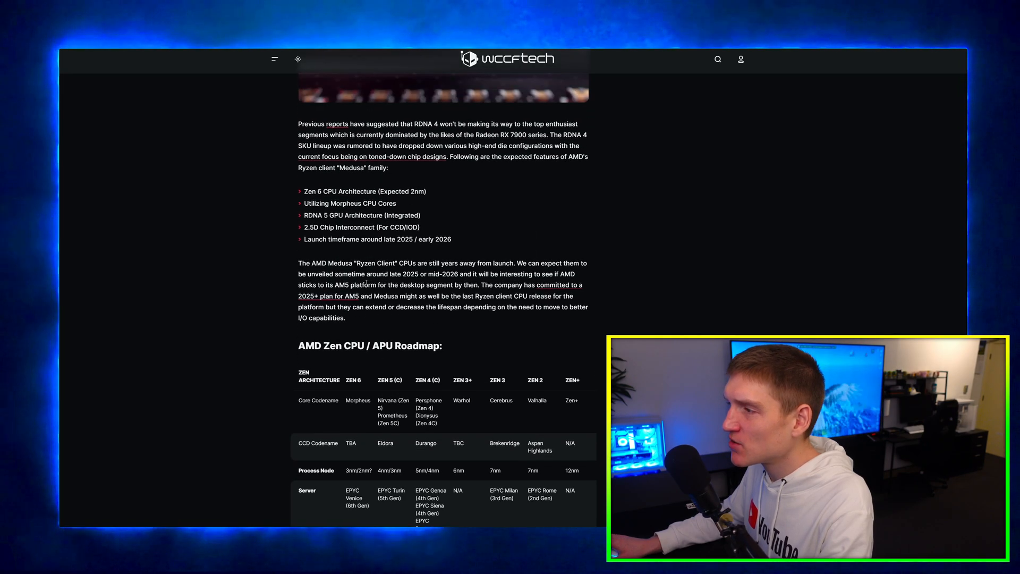
scroll("up", 3)
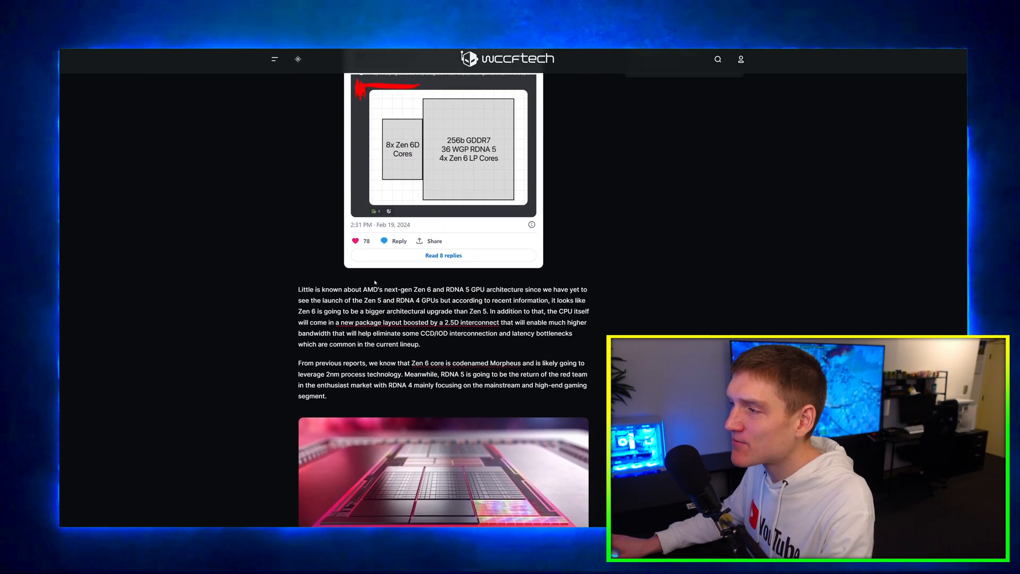
scroll("up", 3)
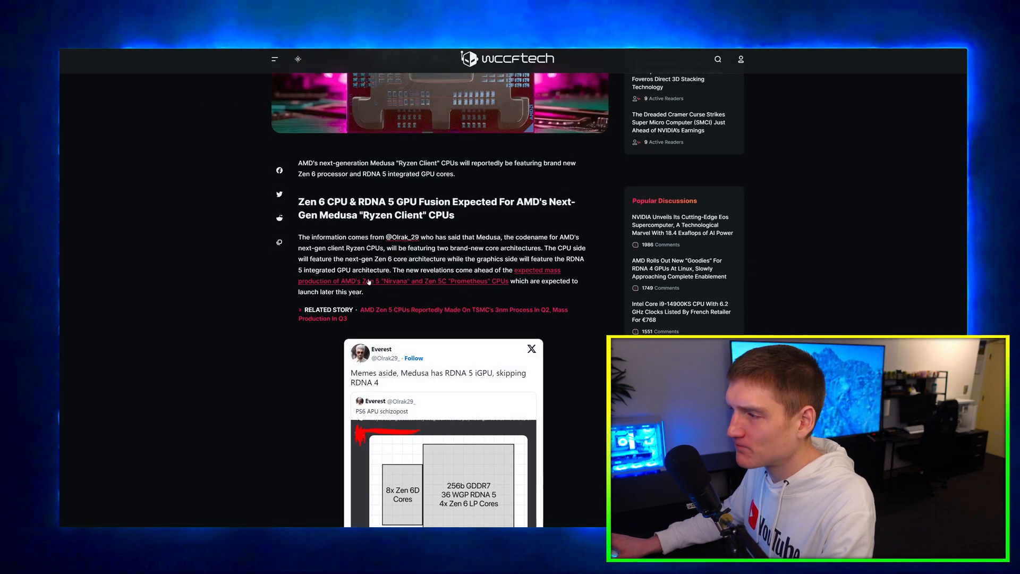
scroll("down", 3)
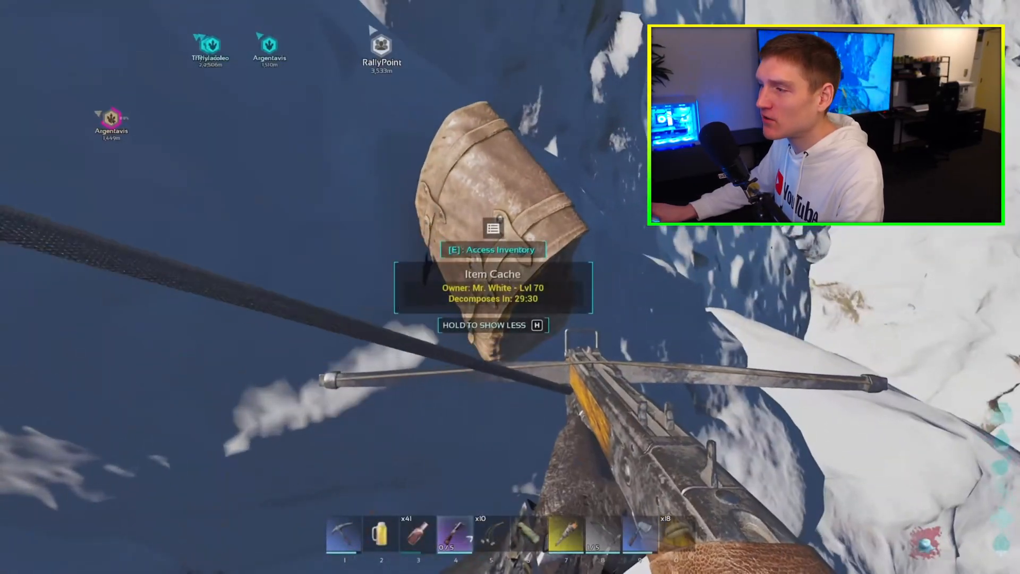
key("e")
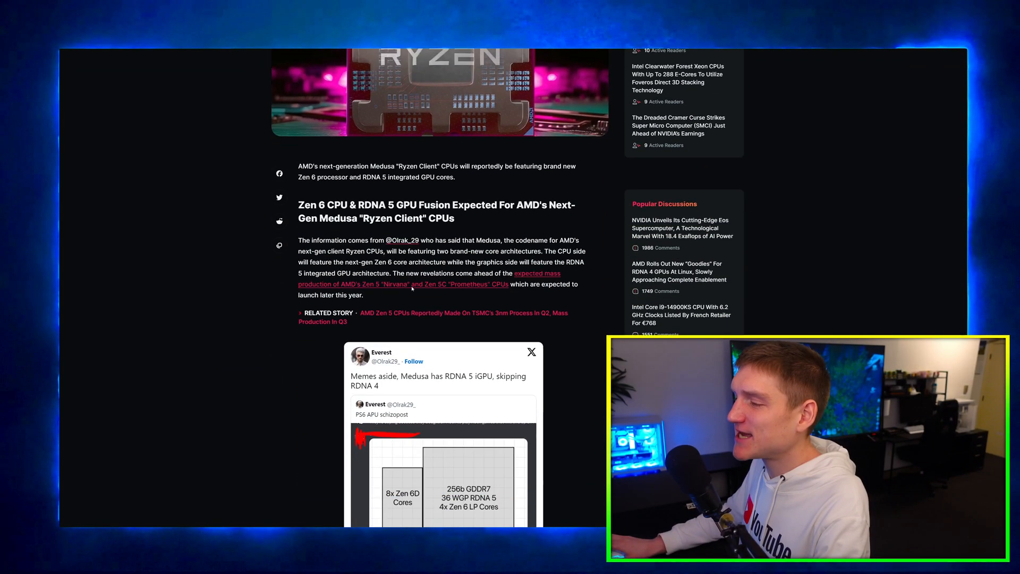
Scroll up to the headline of the Wccftech AMD Medusa Zen 6 article
scroll("up", 3)
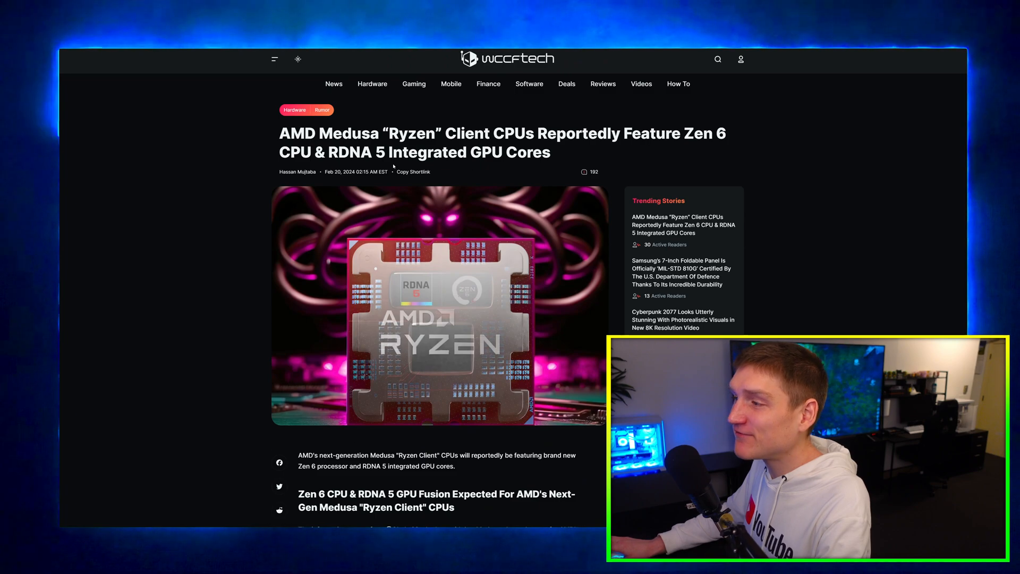
scroll("down", 3)
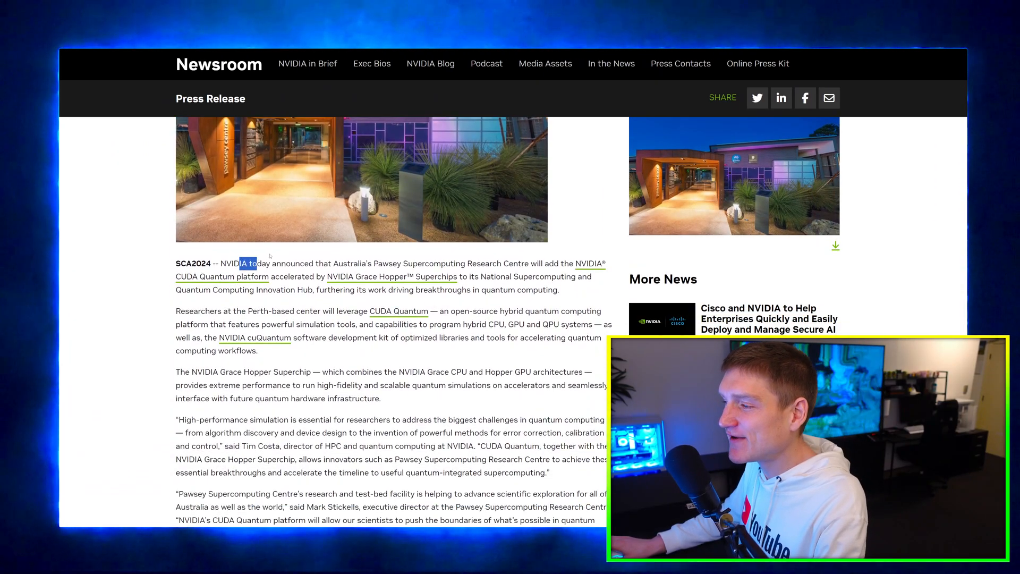
Read the NVIDIA Newsroom Pawsey CUDA Quantum press release introduction from the top
scroll("up", 3)
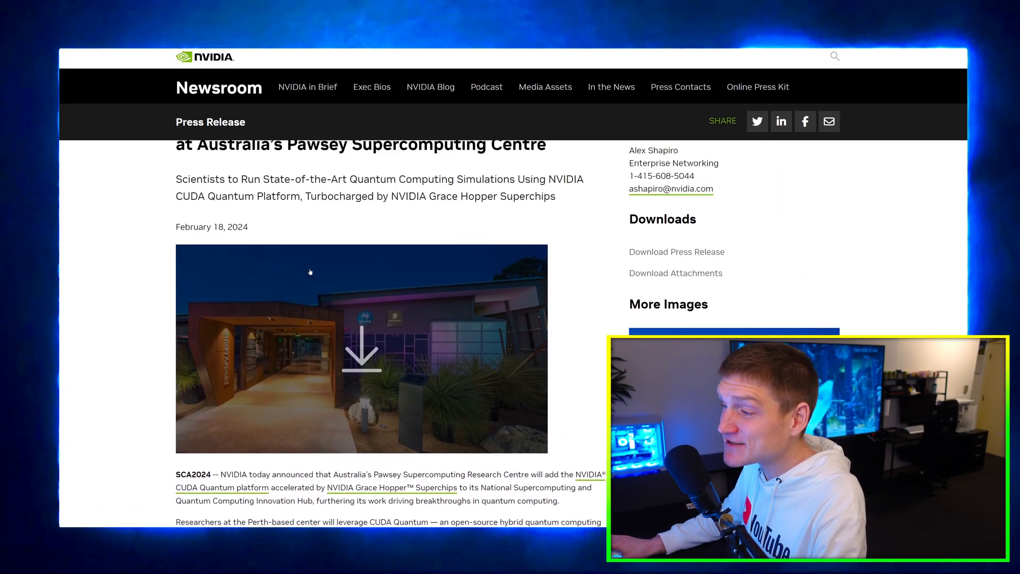
scroll("up", 3)
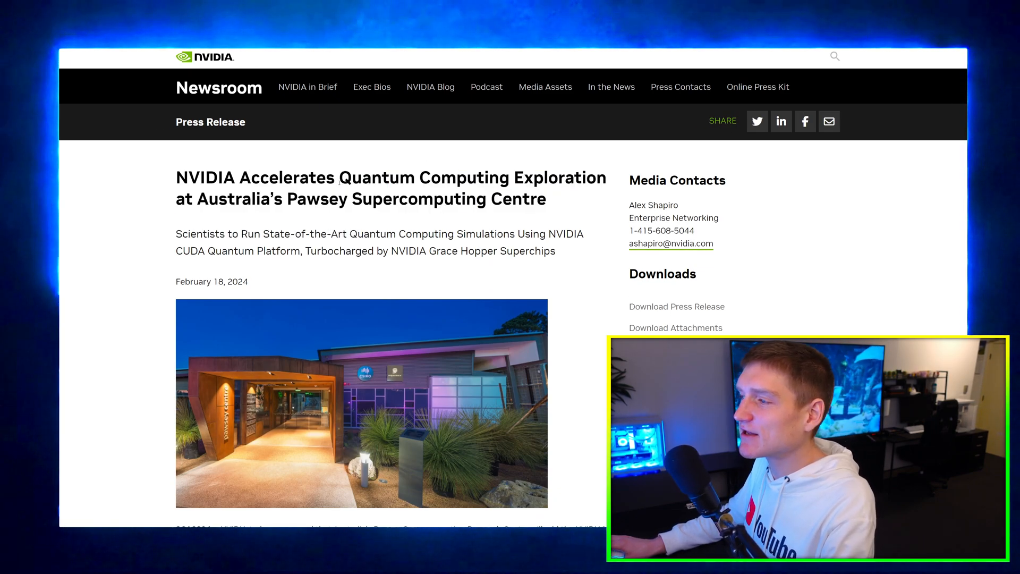
scroll("down", 3)
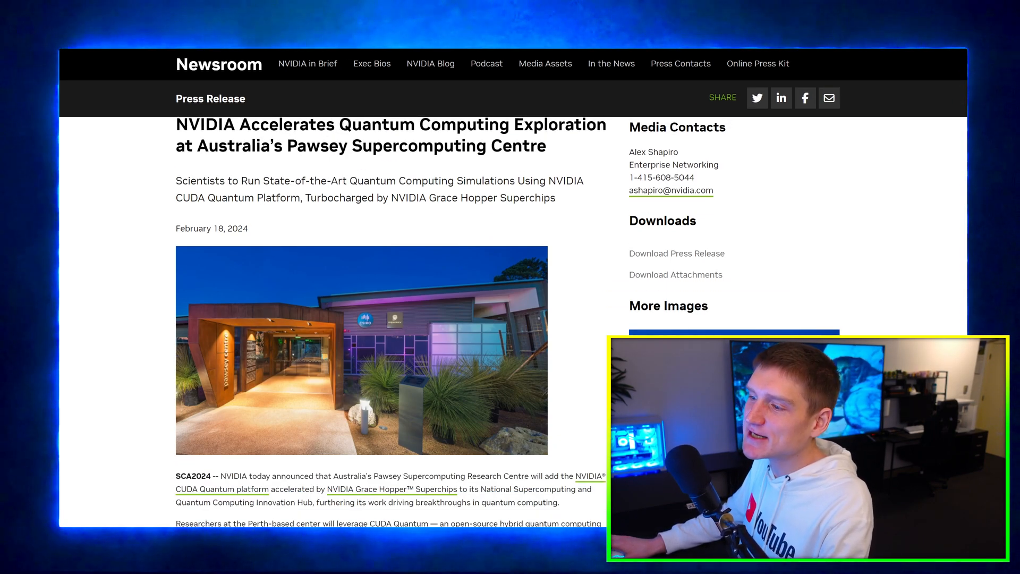
scroll("down", 3)
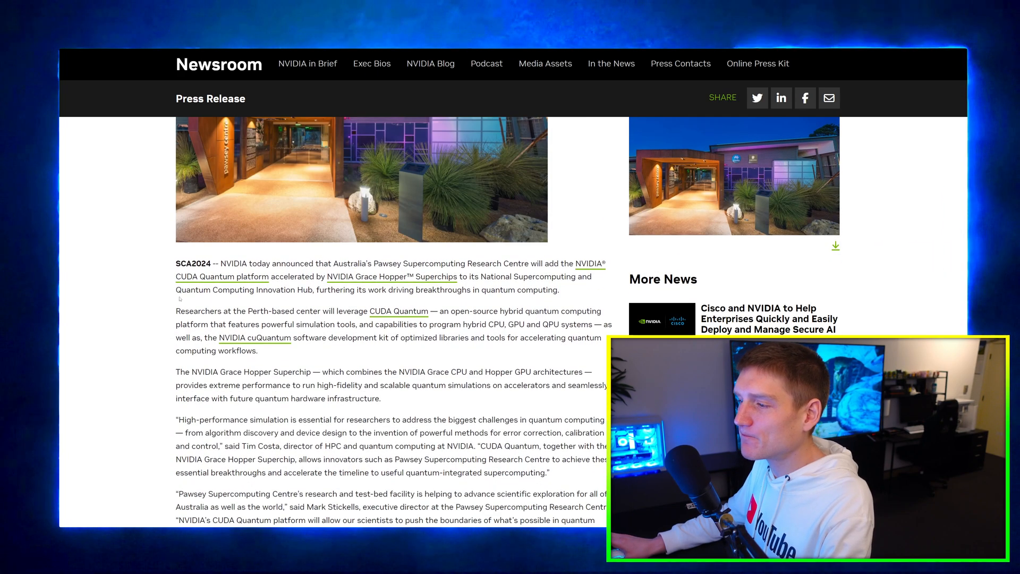
scroll("up", 3)
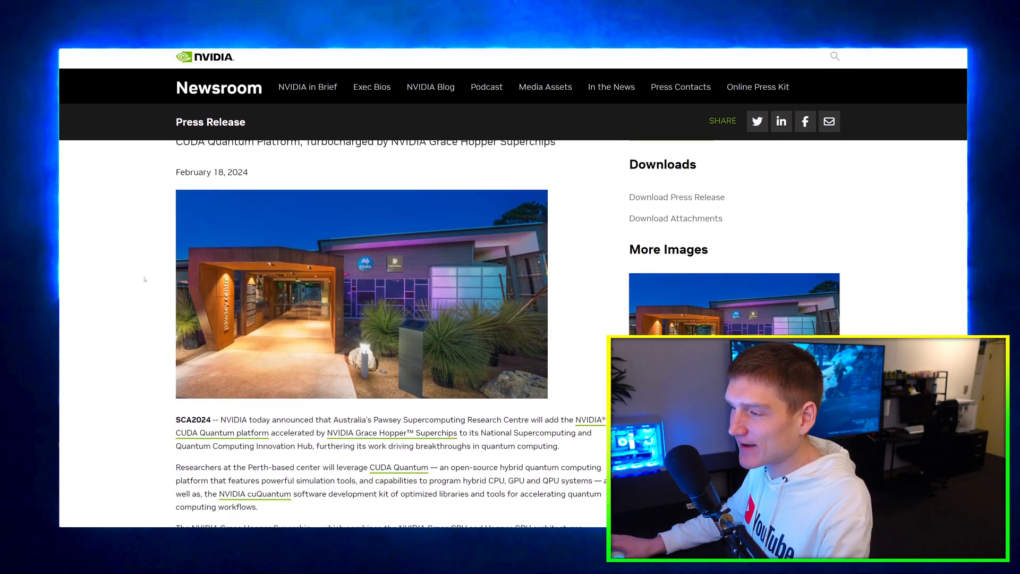
scroll("down", 3)
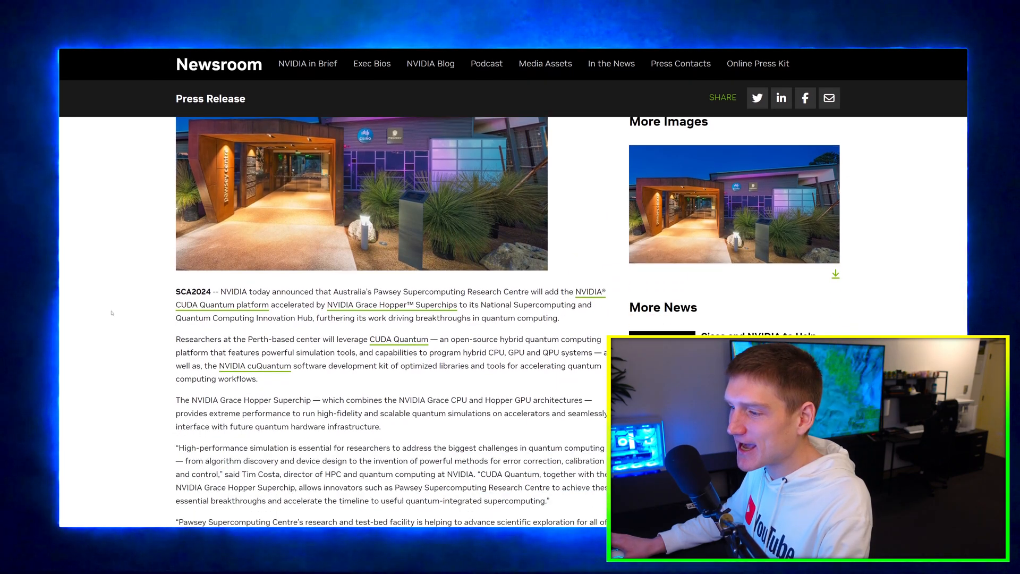
Continue through the opening quotes into the CSIRO quantum market figures
scroll("down", 3)
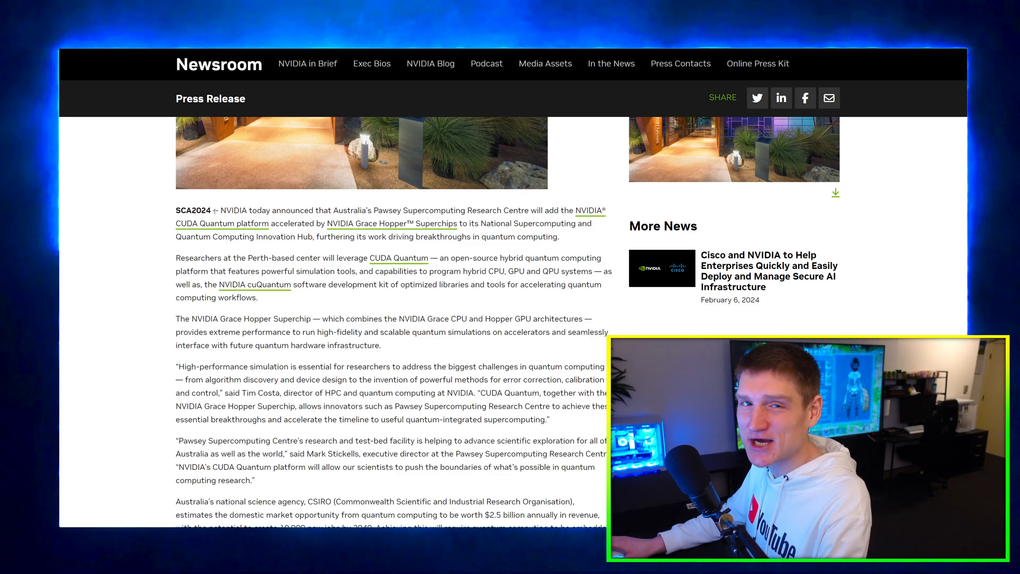
scroll("up", 3)
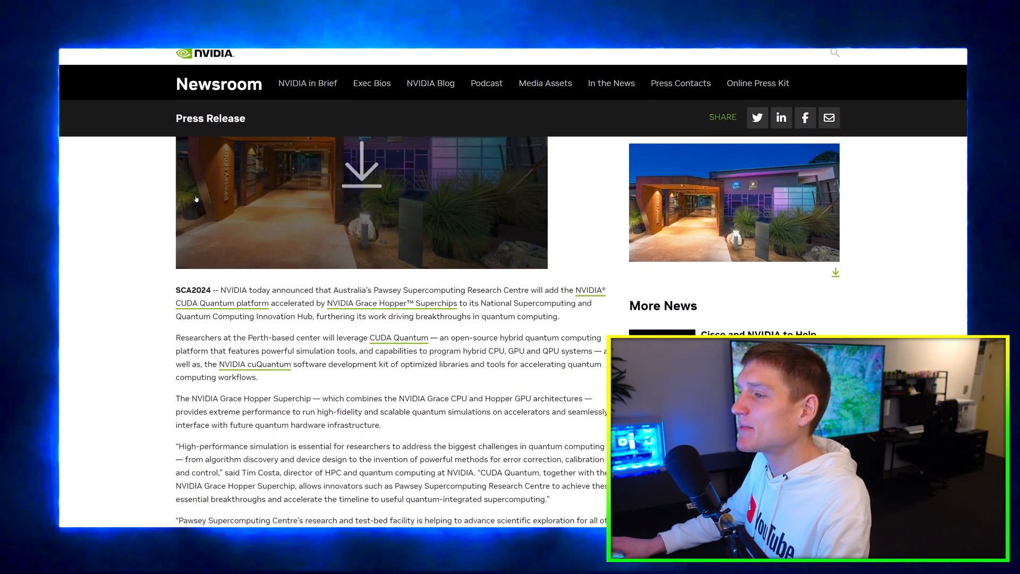
scroll("down", 3)
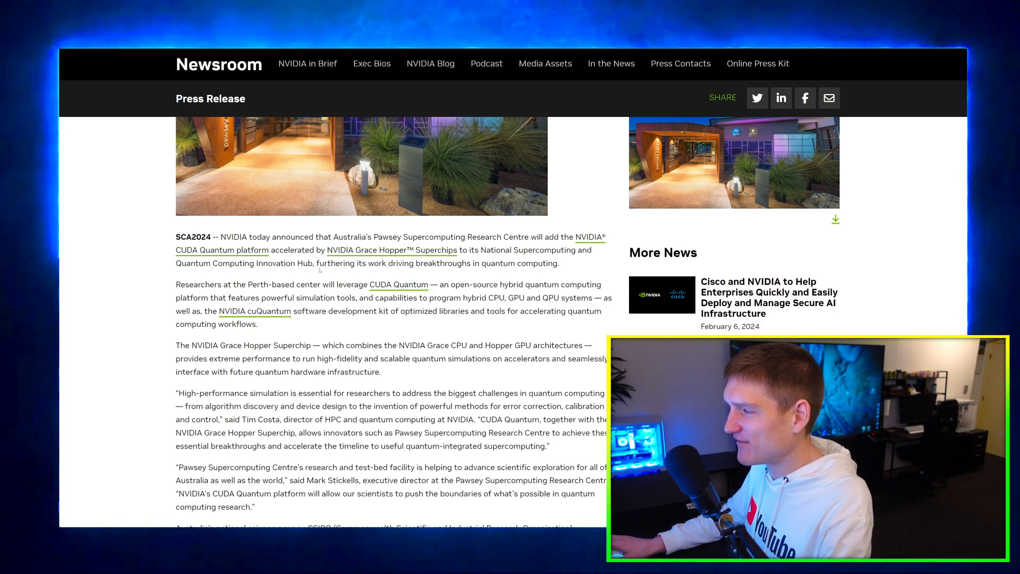
scroll("down", 3)
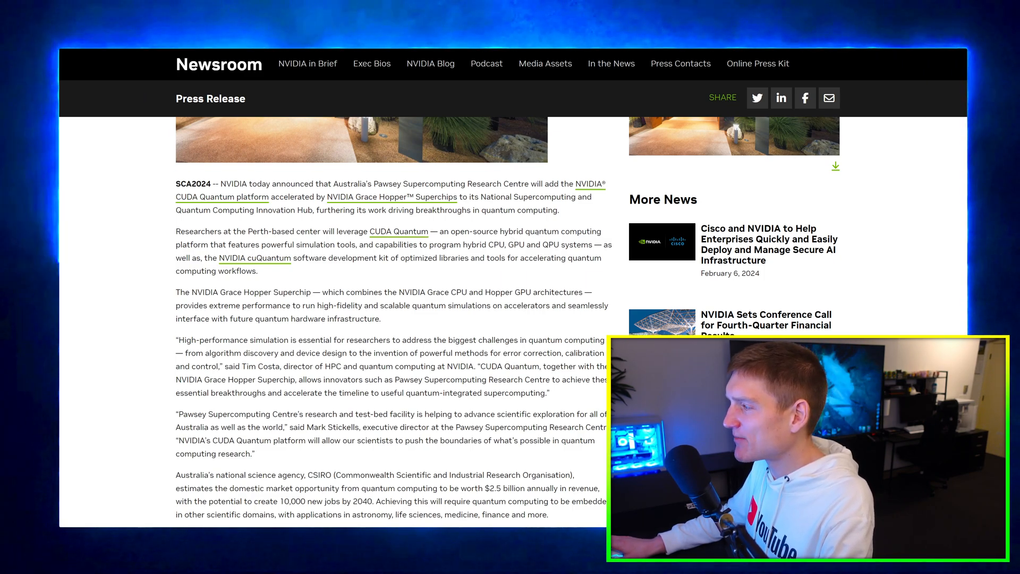
scroll("down", 3)
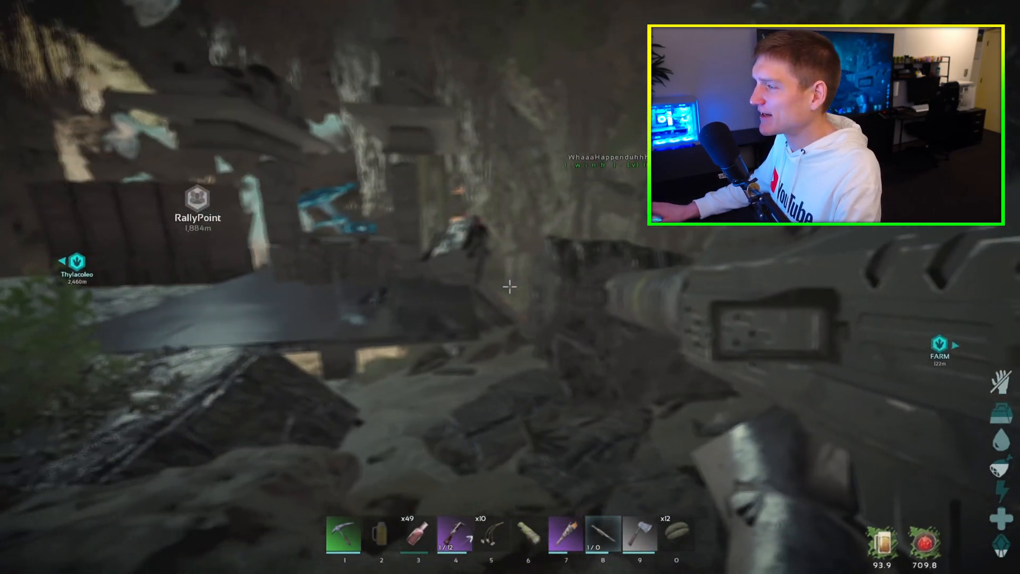
key("i")
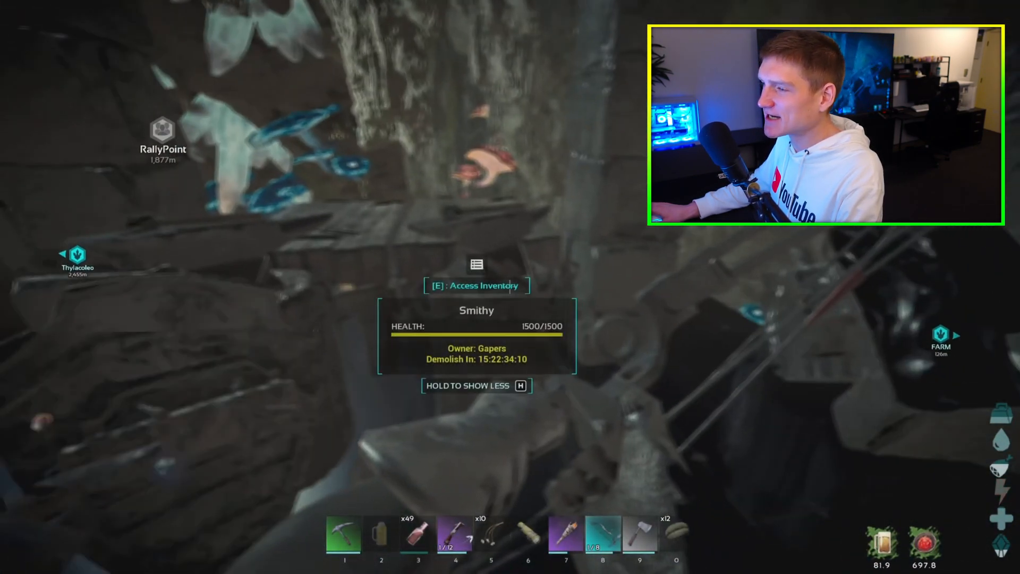
key("e")
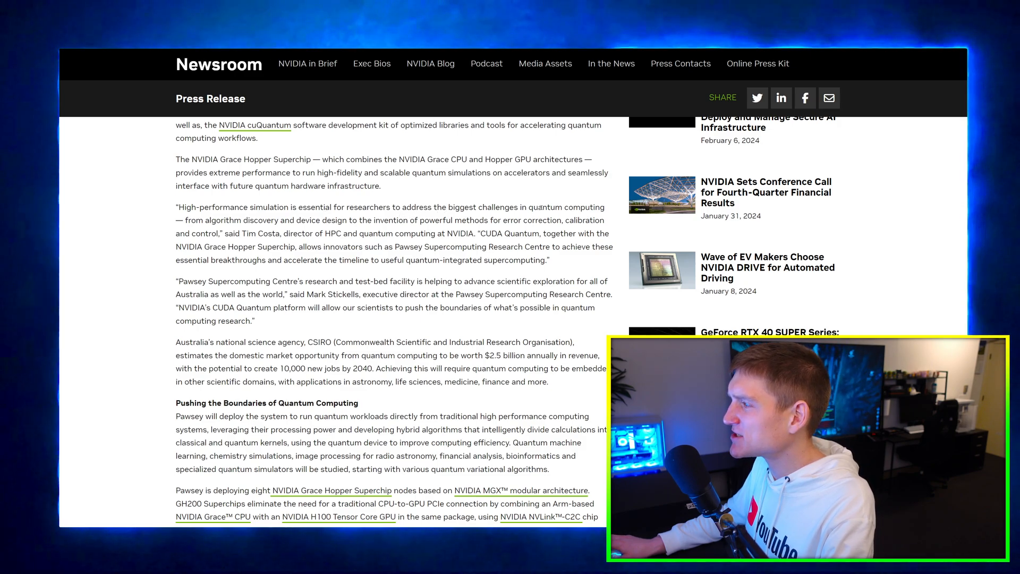
Scroll to the paragraph on Pawsey deploying eight NVIDIA Grace Hopper Superchip nodes
scroll("down", 3)
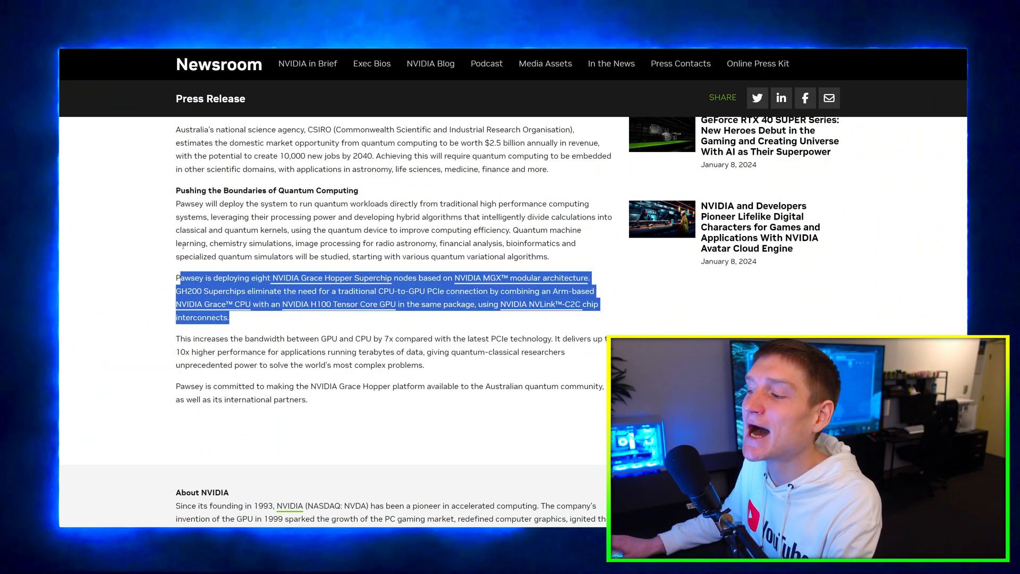
scroll("up", 3)
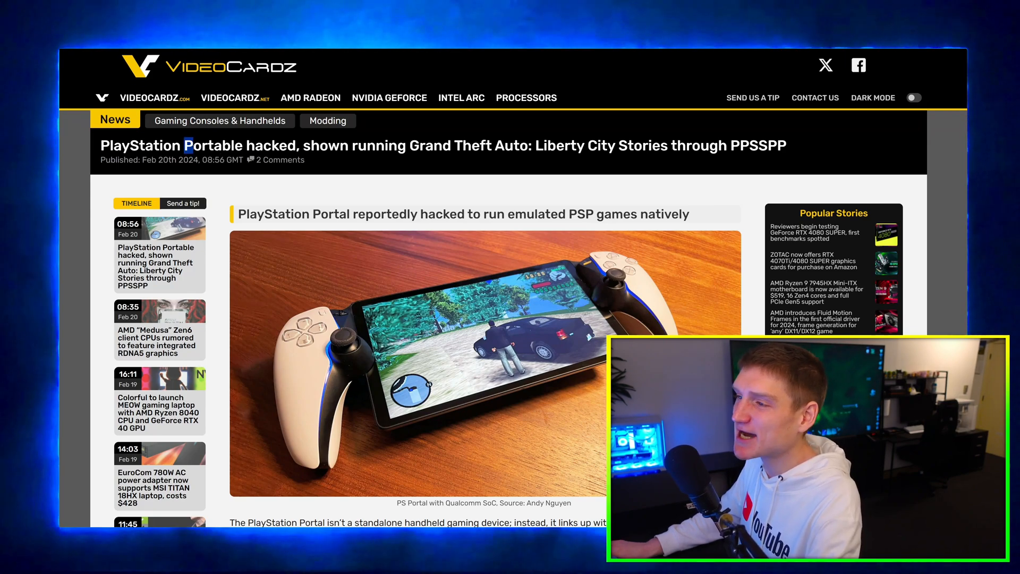
View the VideoCardz PlayStation Portal hacked-to-run-PSP-games article at its headline
scroll("down", 3)
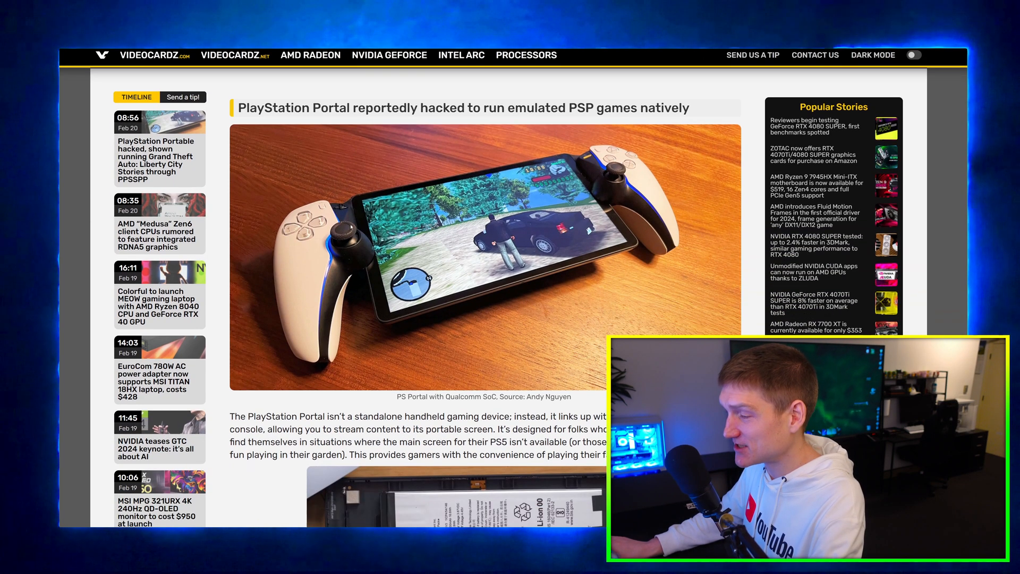
scroll("up", 3)
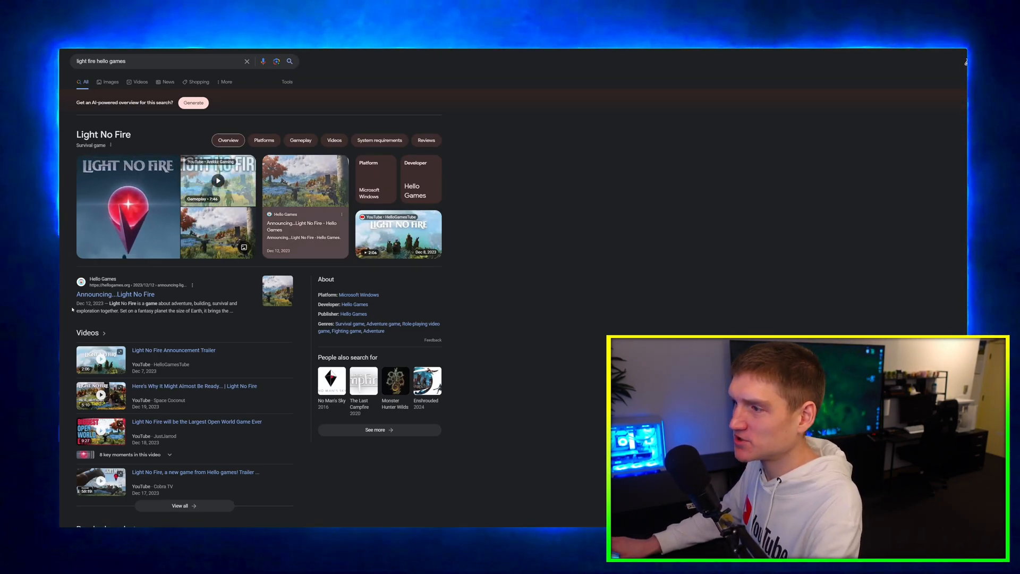
Open a YouTube video on Hello Games' Light No Fire from the Google results
left_click(216, 180)
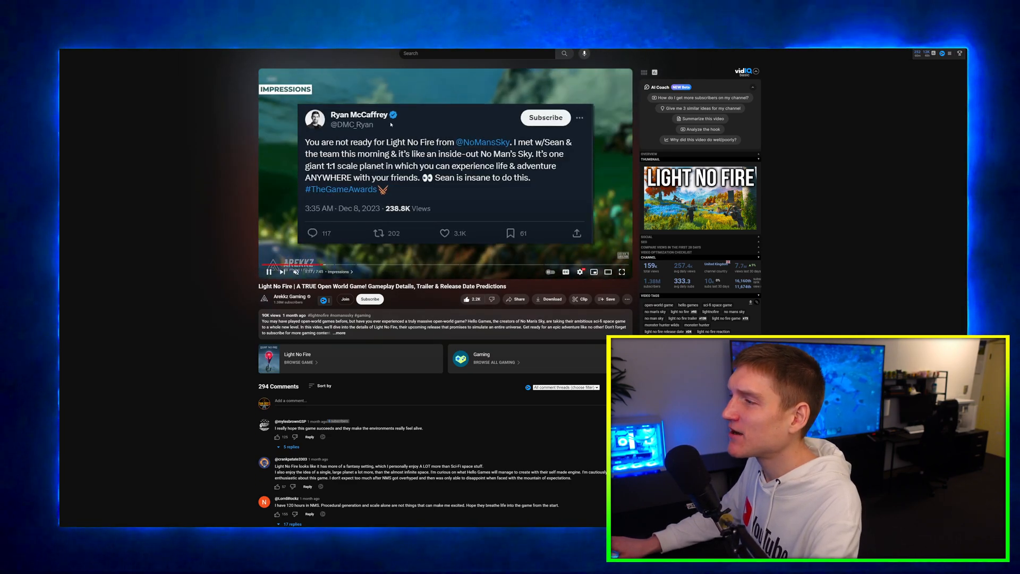
left_click(268, 270)
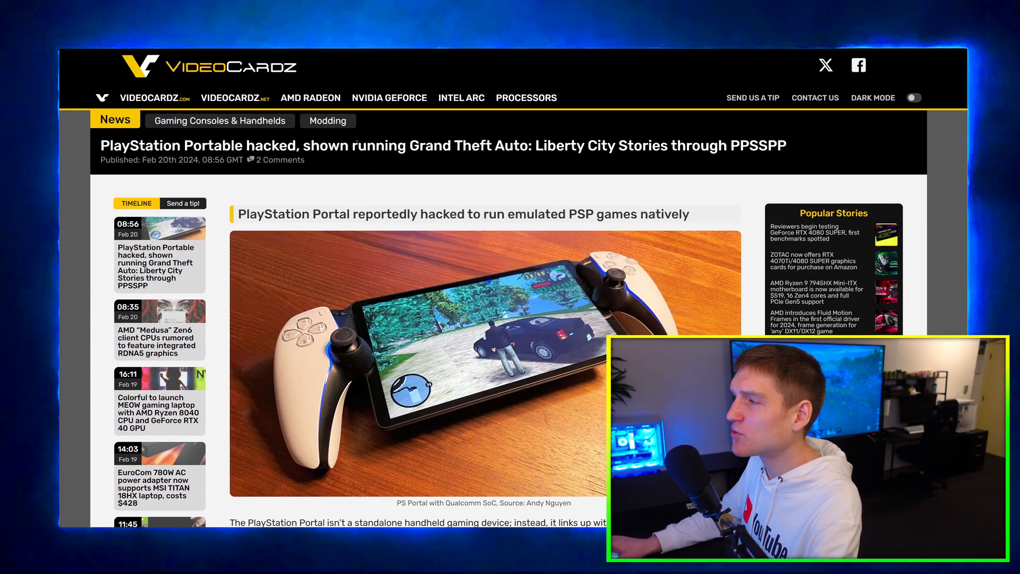
Read the PlayStation Portal hack article through Andy Nguyen's tweet to the source credit and comment policy
scroll("down", 3)
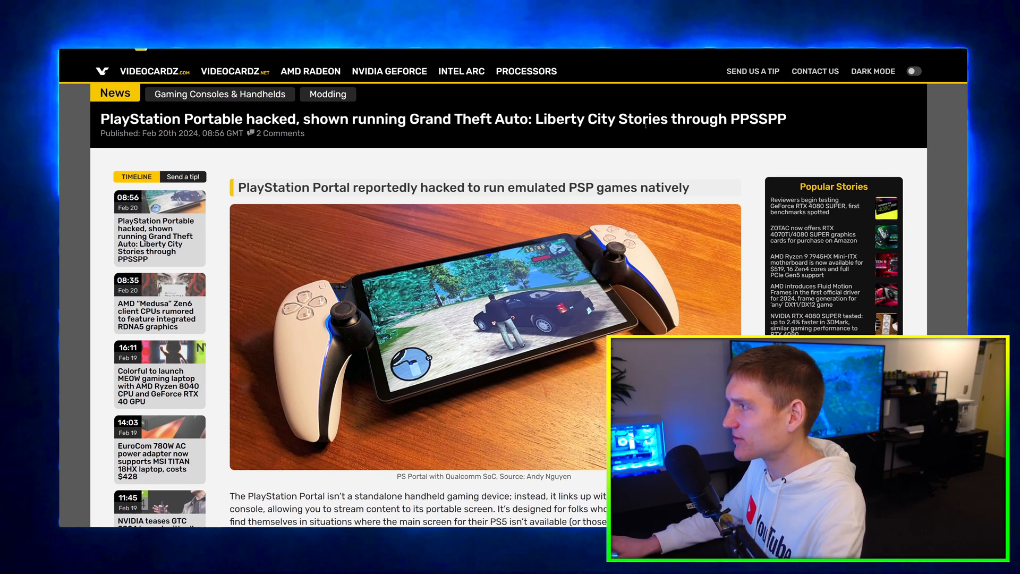
scroll("down", 3)
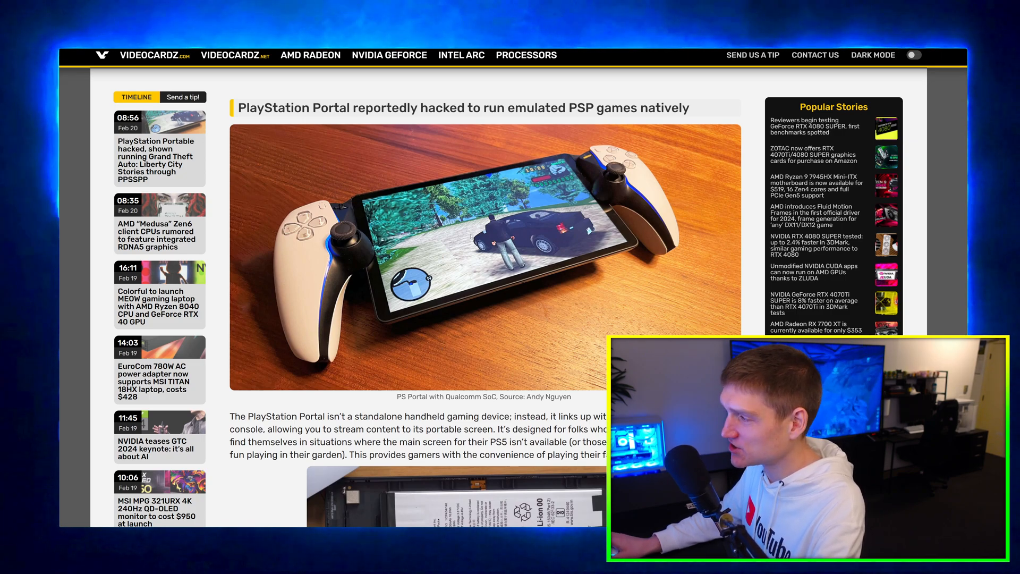
scroll("down", 3)
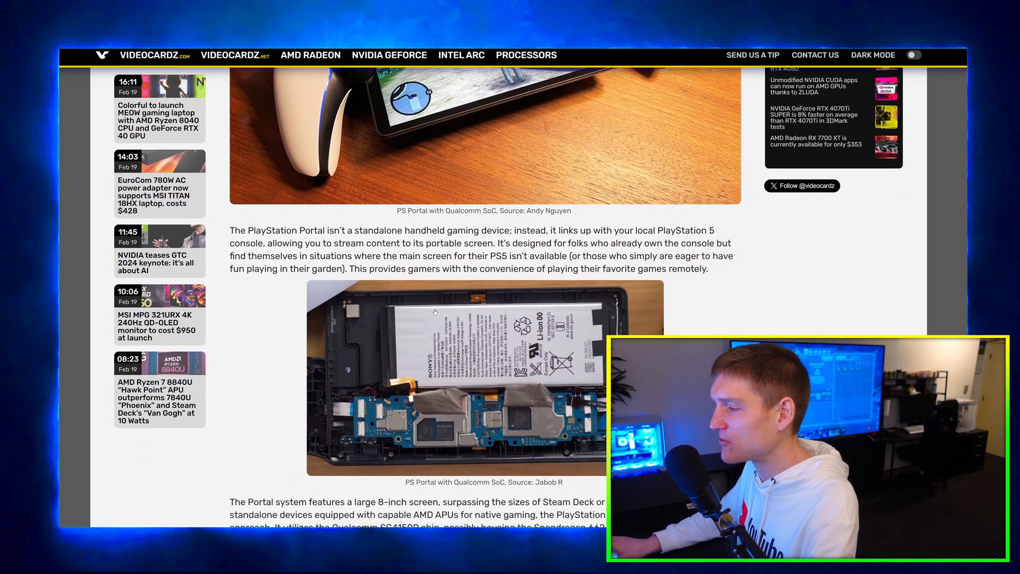
scroll("down", 3)
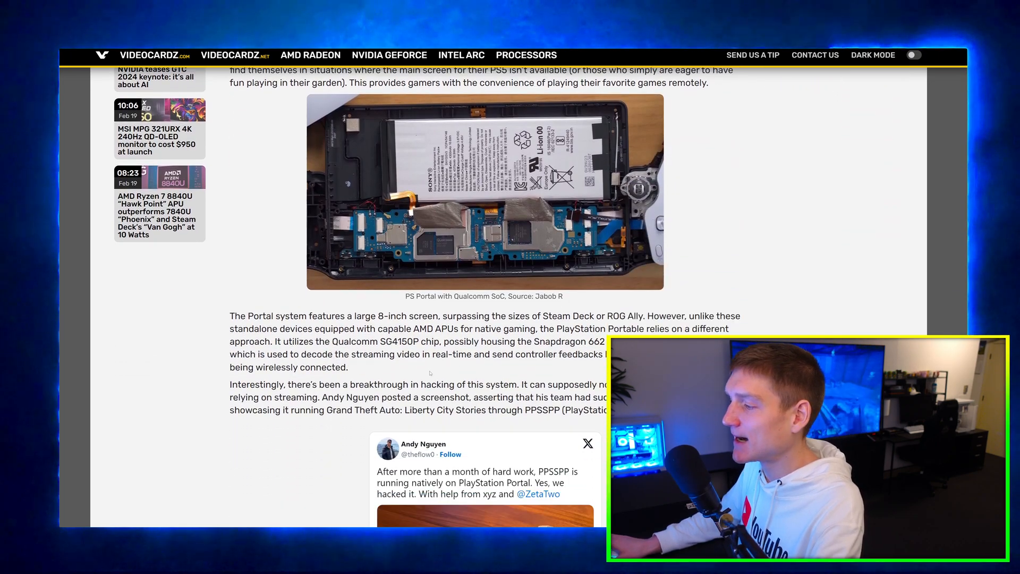
scroll("down", 3)
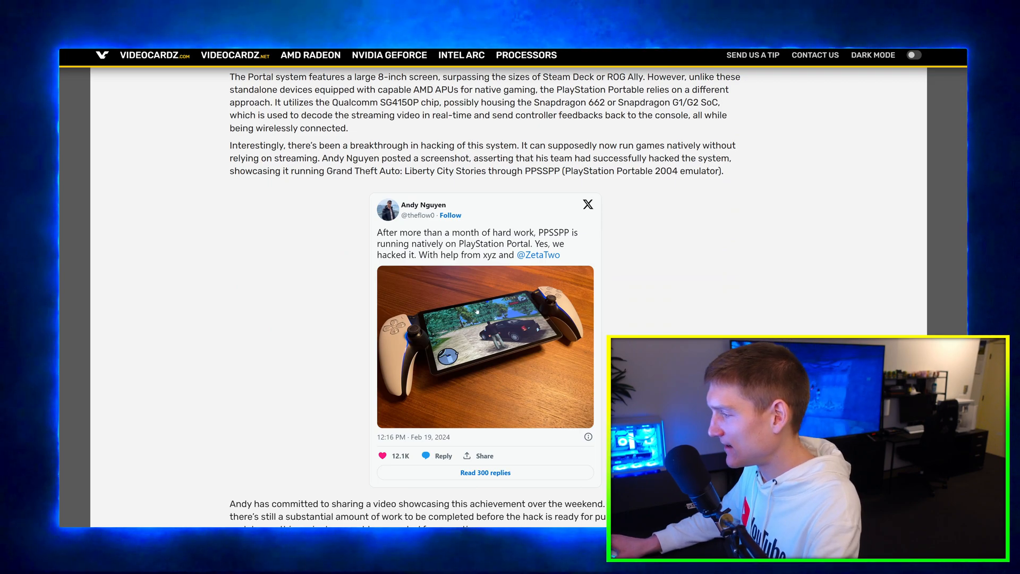
scroll("down", 3)
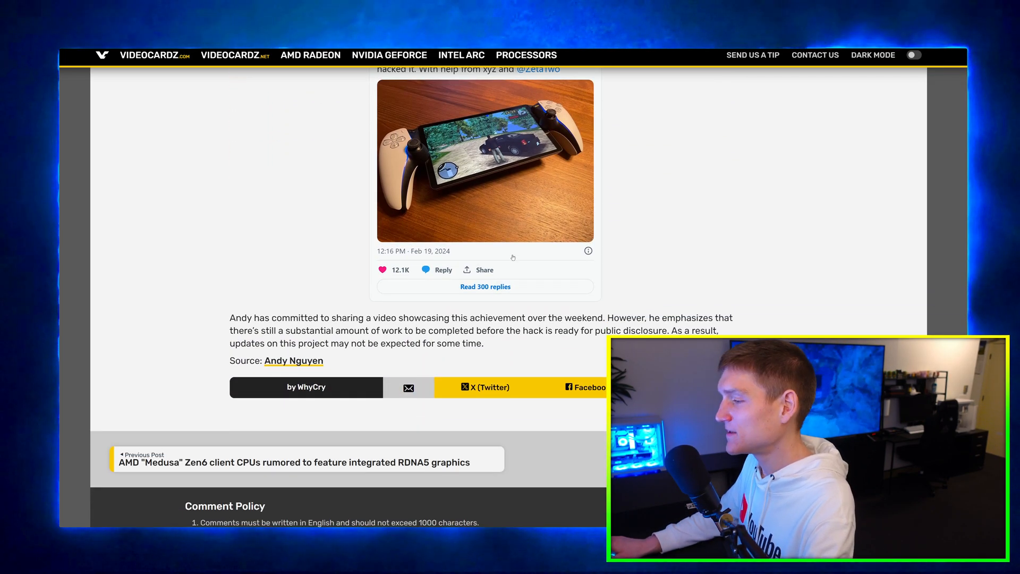